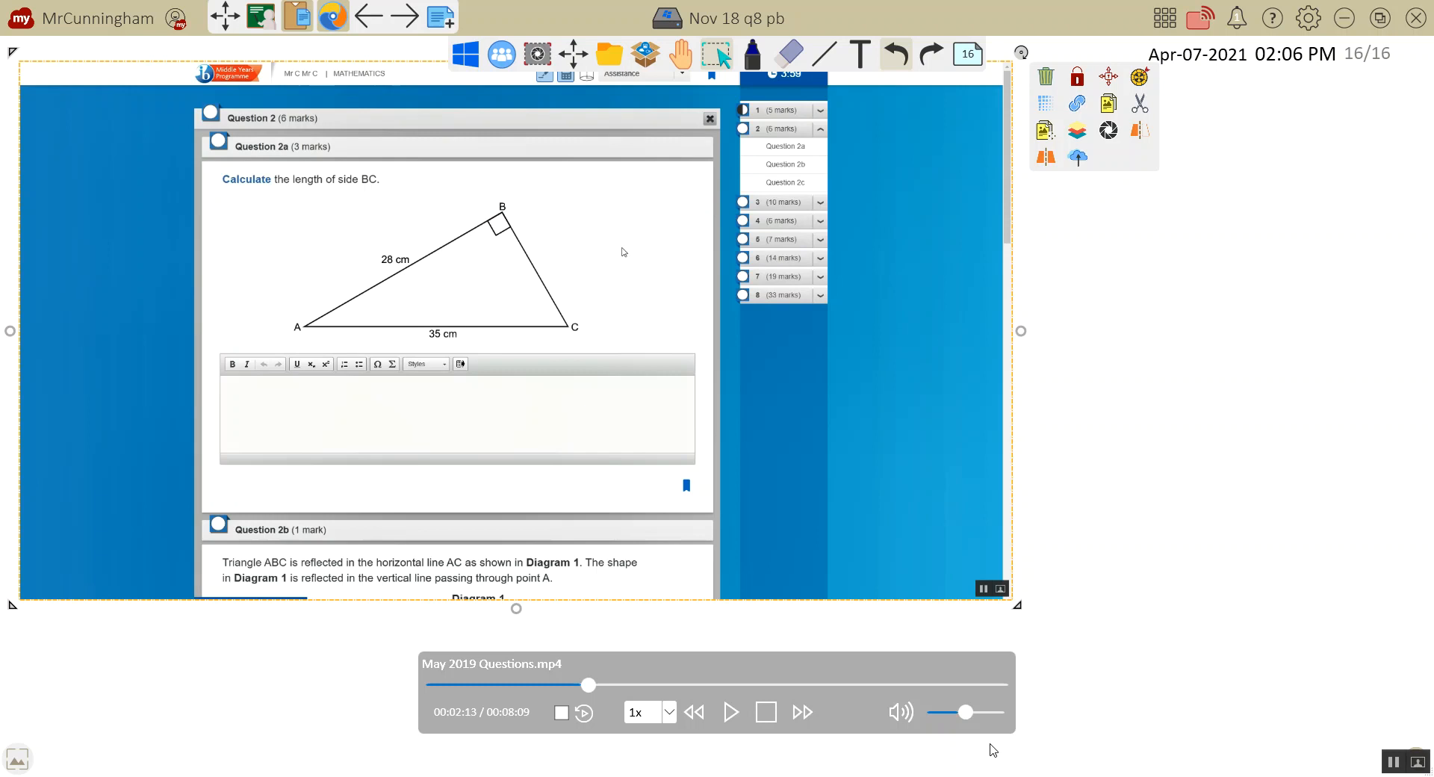
mouse_move(372, 296)
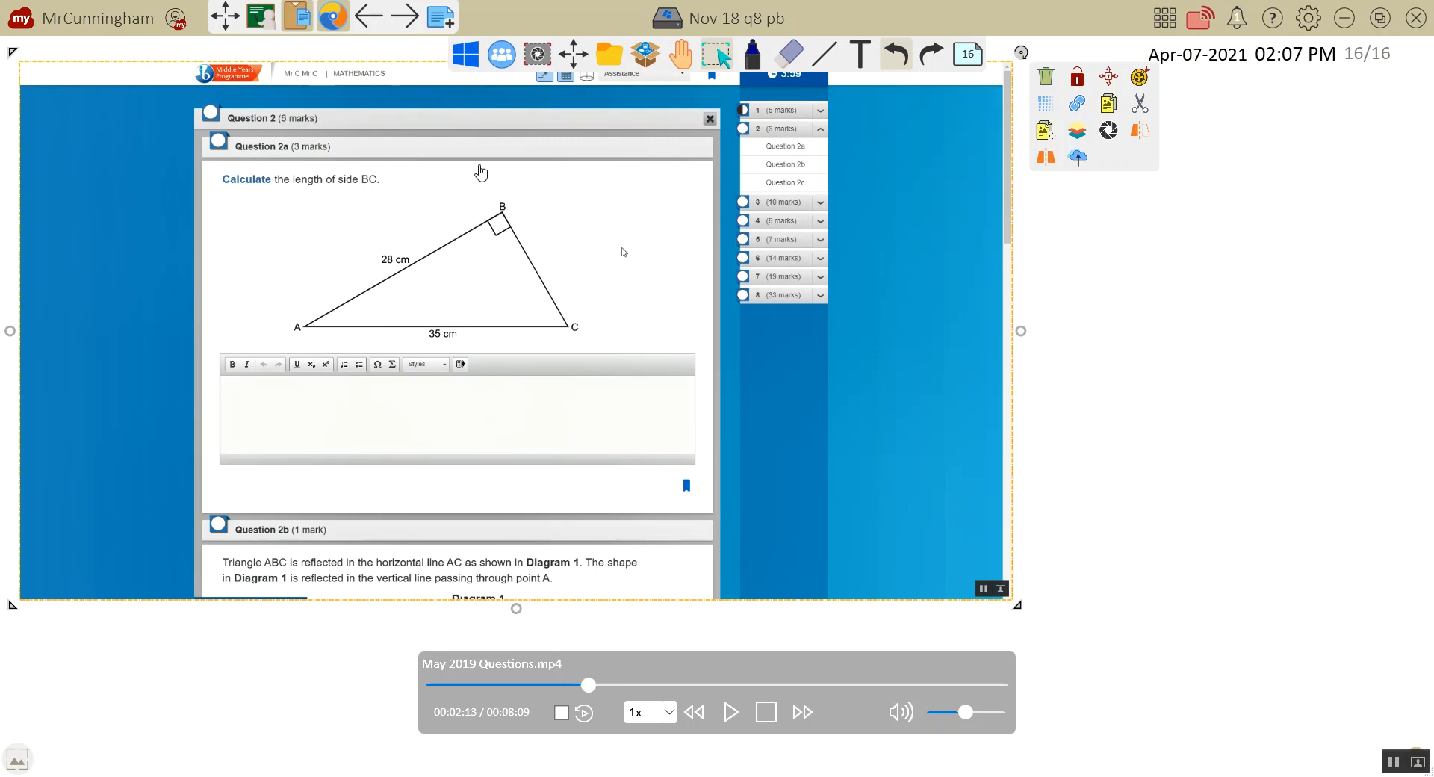
mouse_move(534, 254)
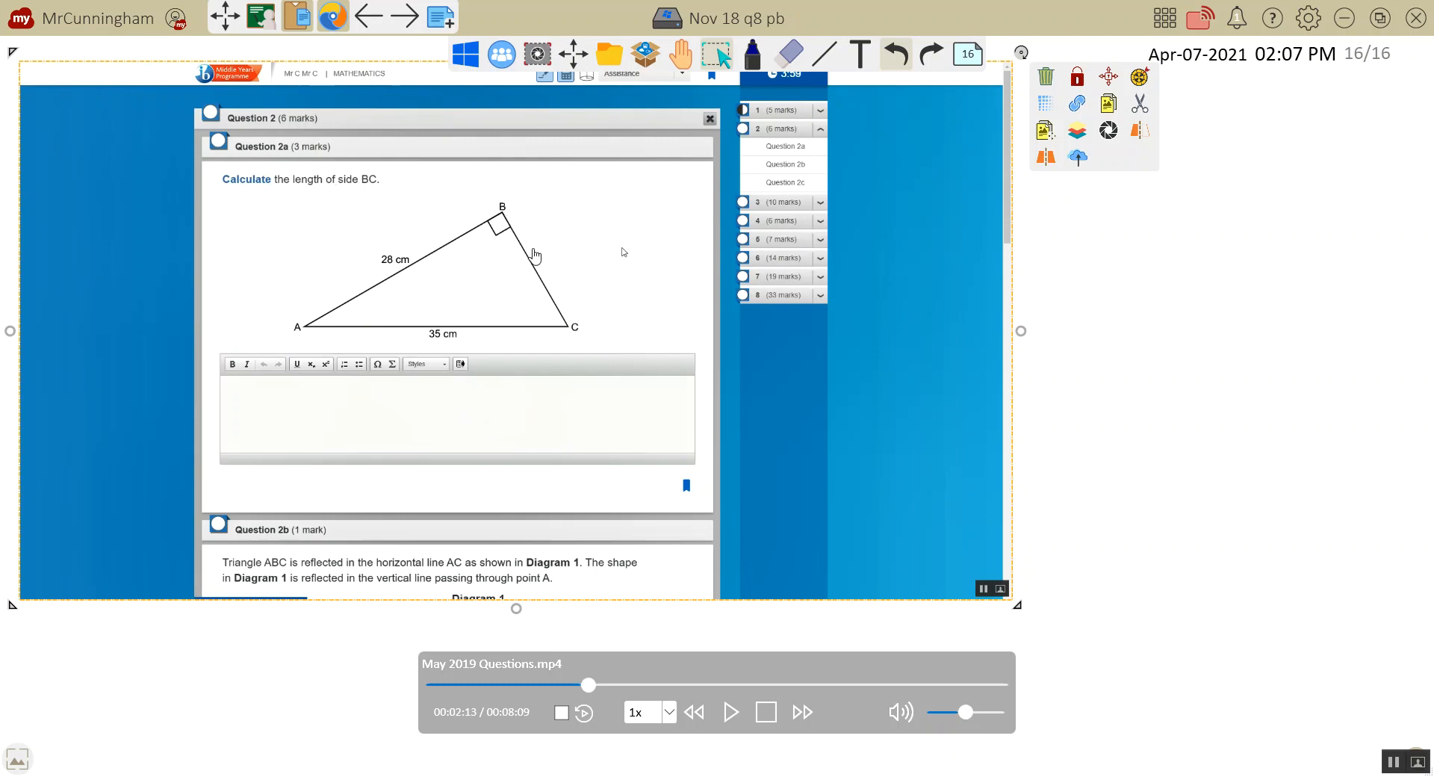
mouse_move(657, 669)
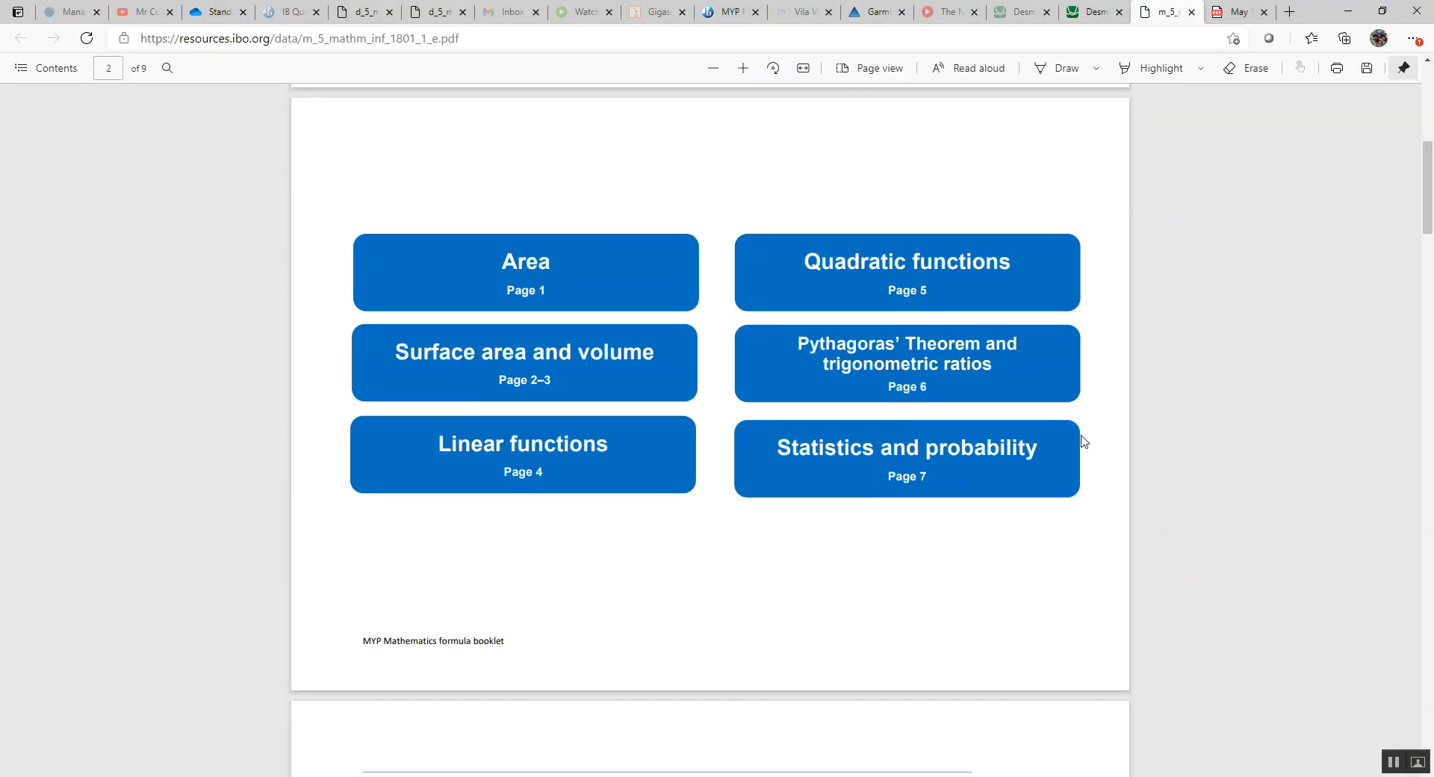
Scroll the formula booklet PDF down to the Pythagoras' Theorem page.
click(523, 361)
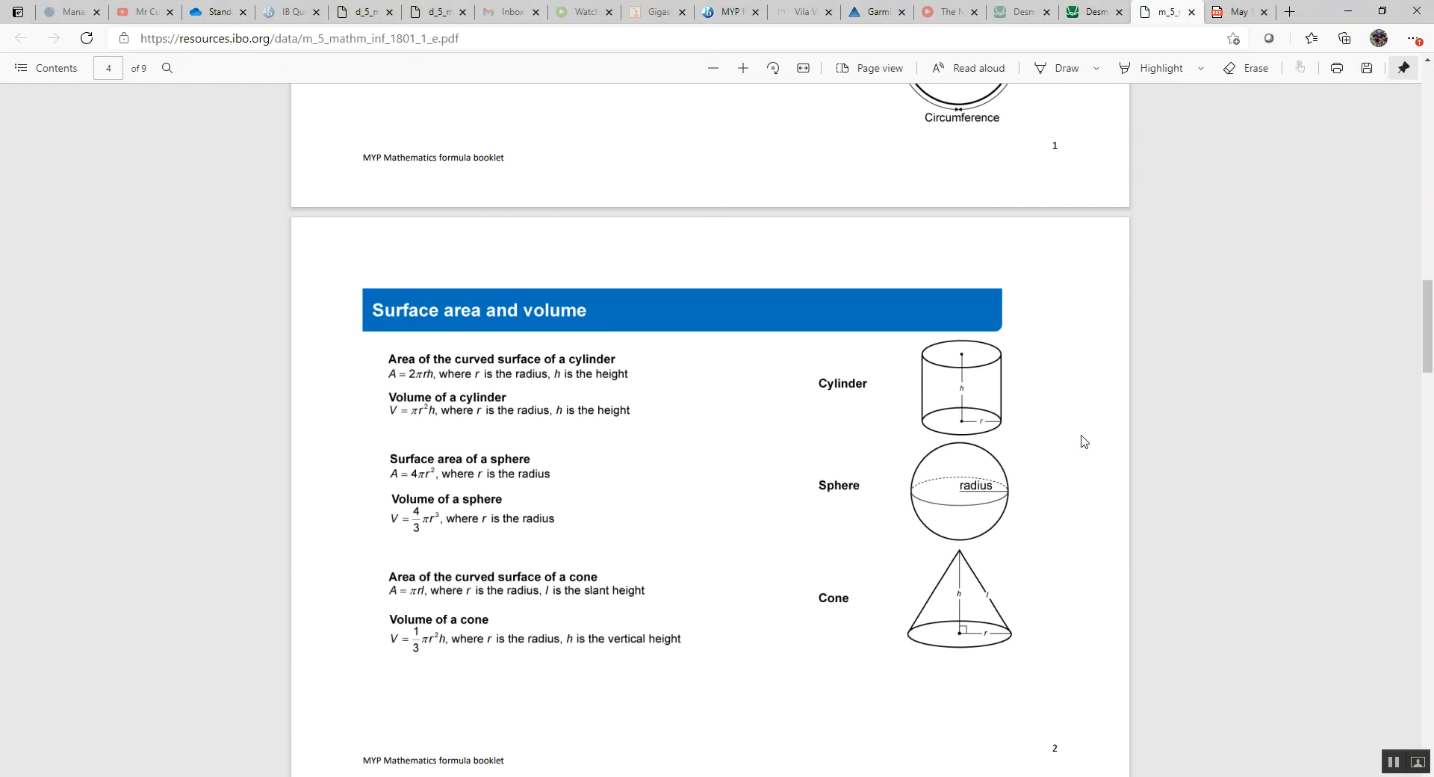
scroll(down, 3)
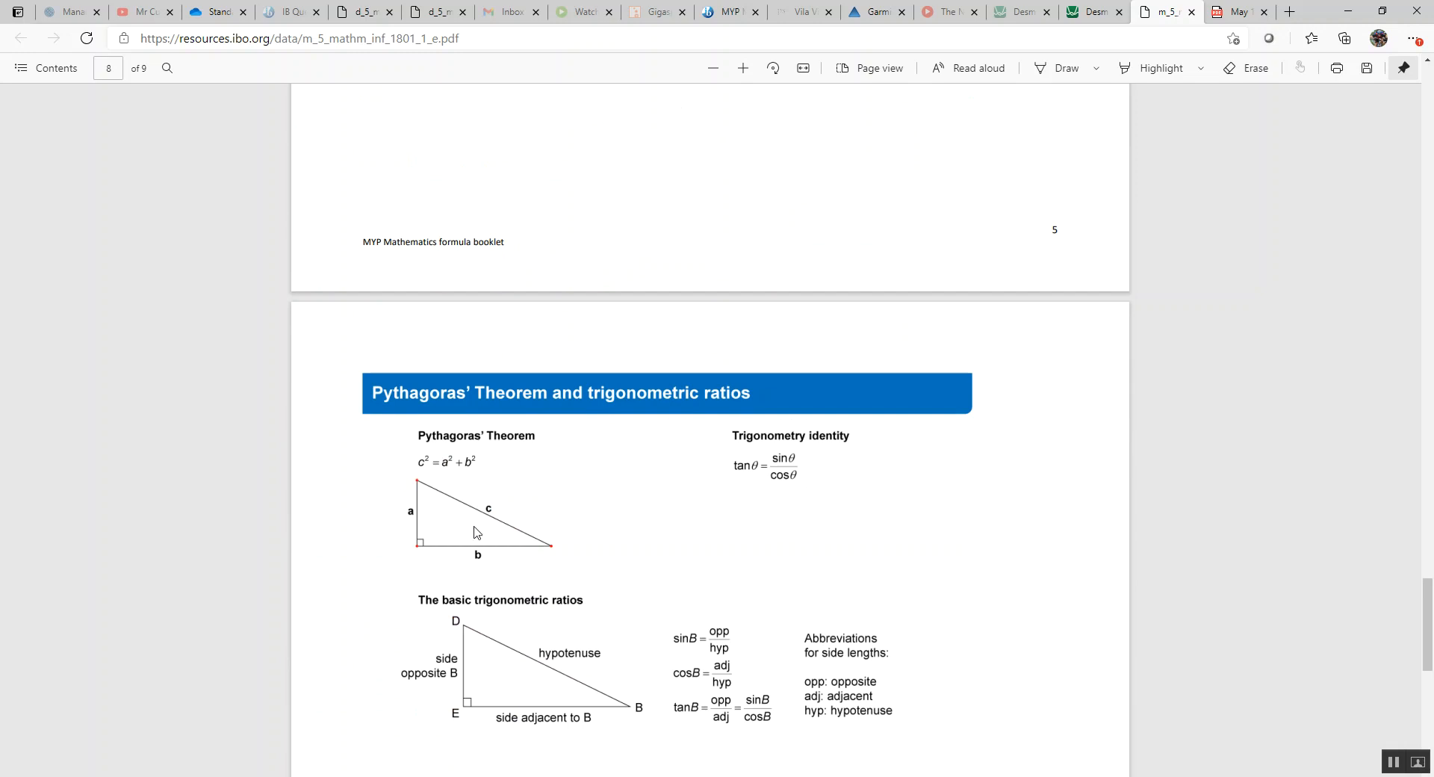
mouse_move(446, 499)
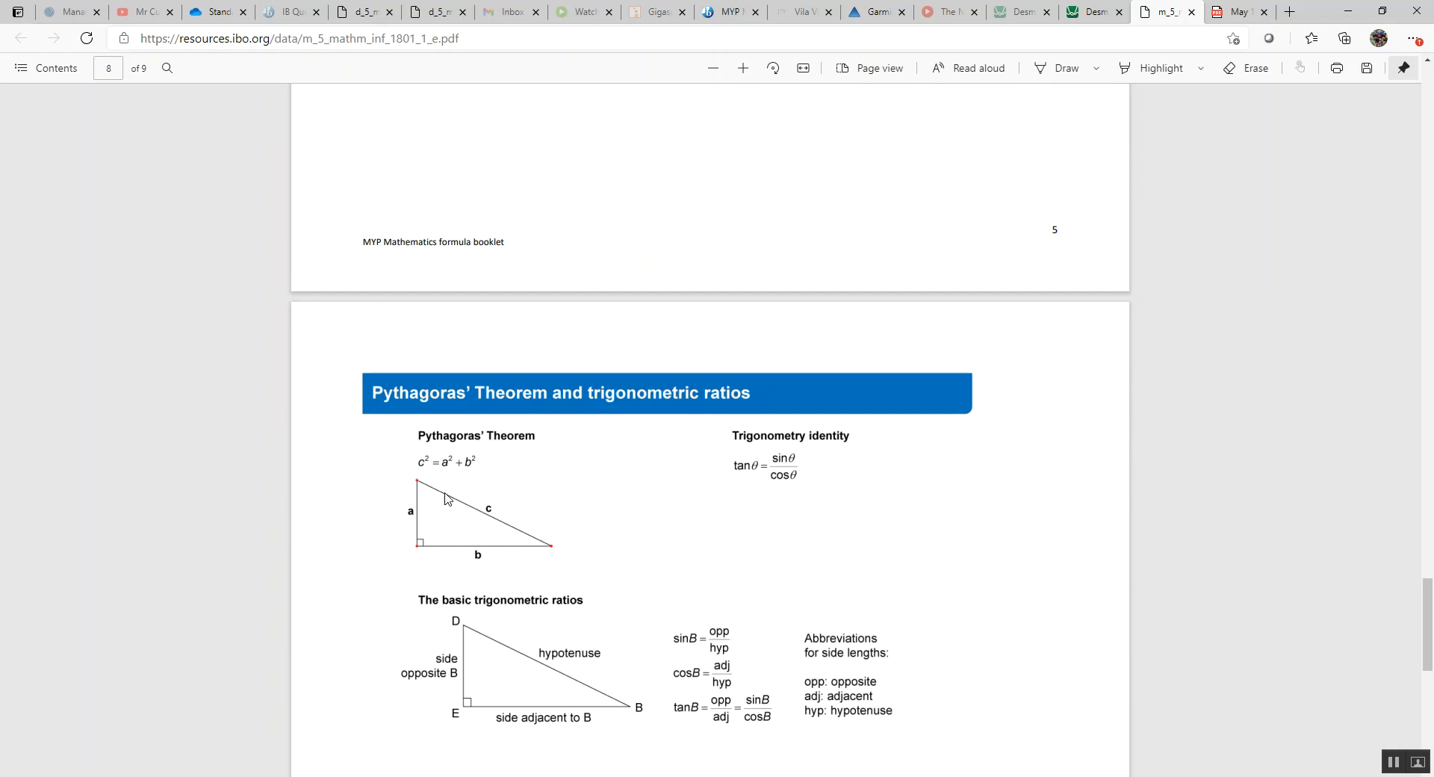
mouse_move(436, 469)
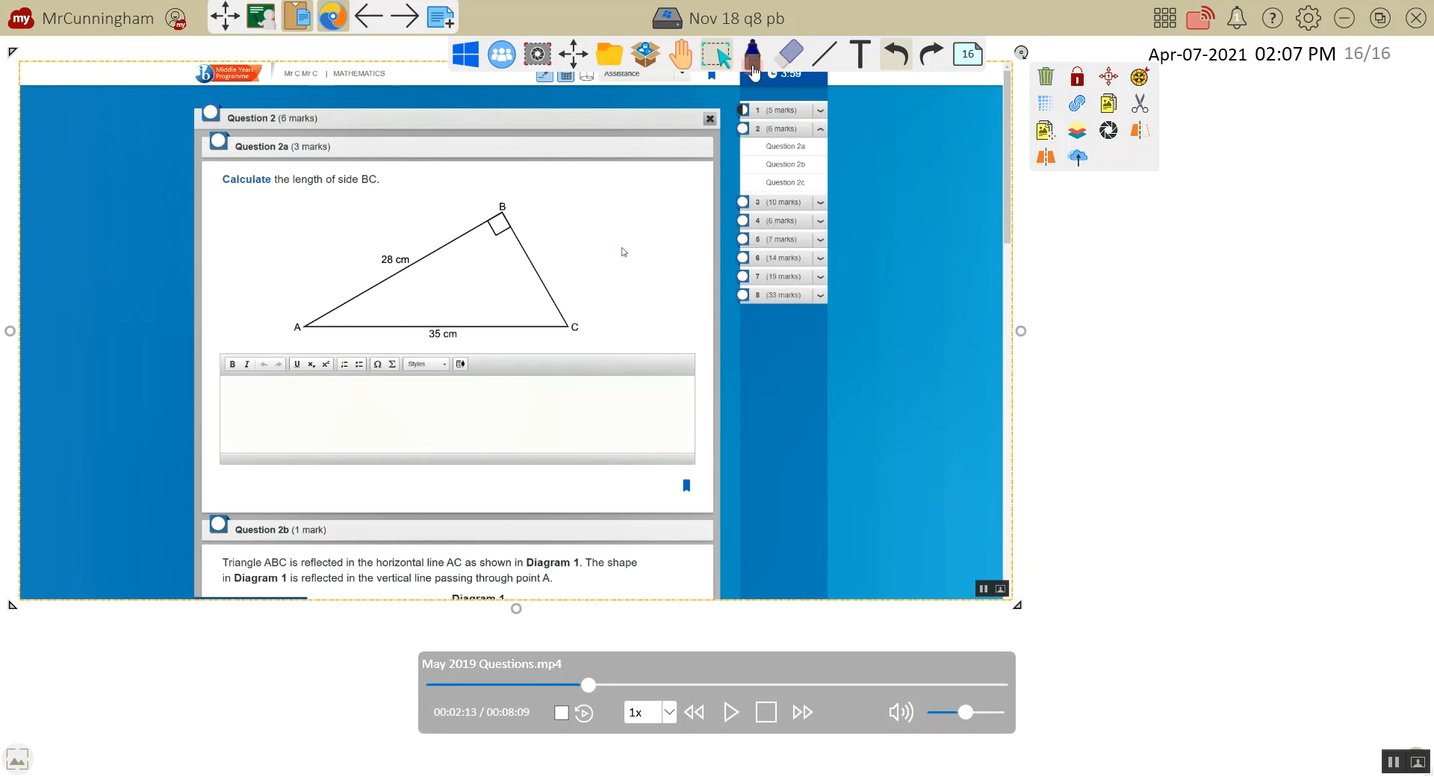
Handwrite BC² = 35² − 28² beside the triangle question and bring up the Desmos calculator.
click(752, 54)
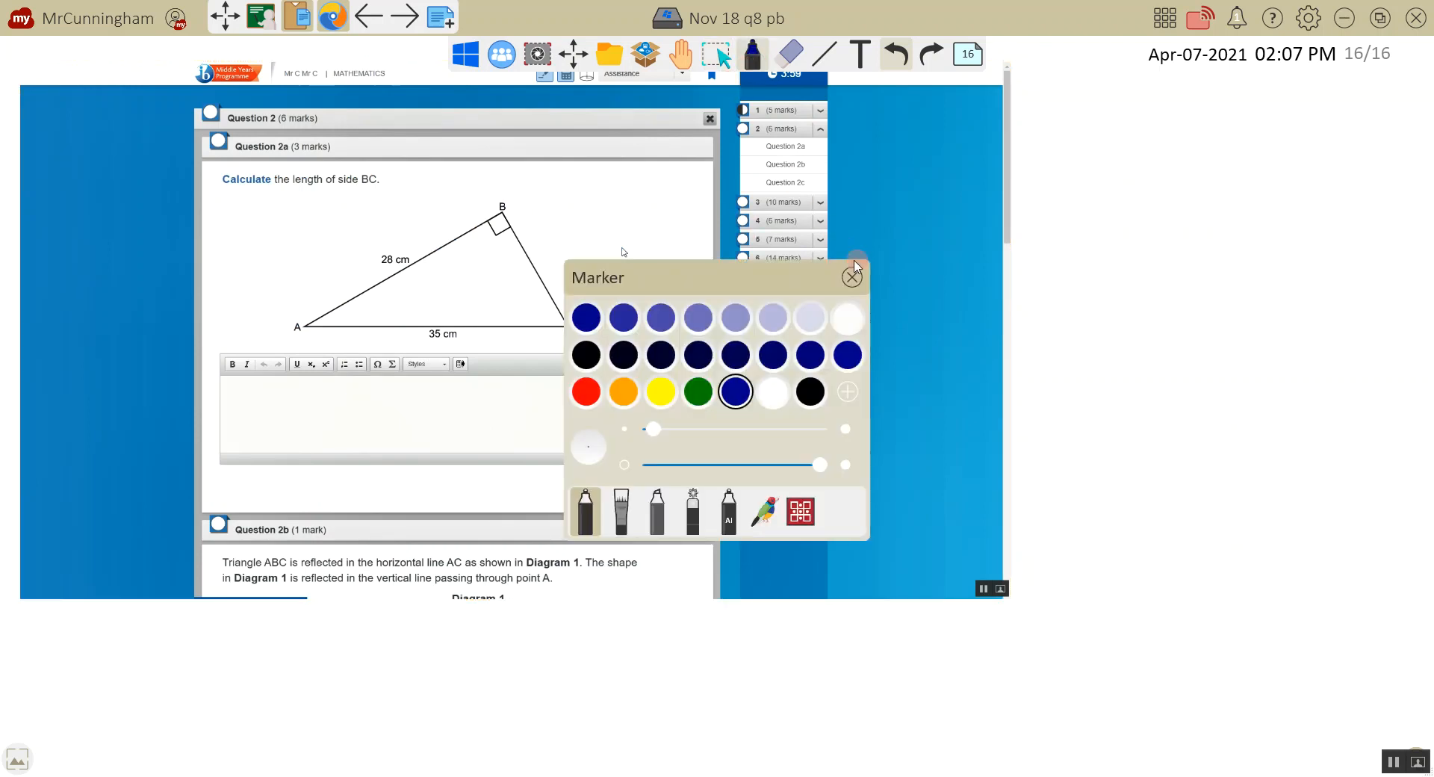
click(853, 276)
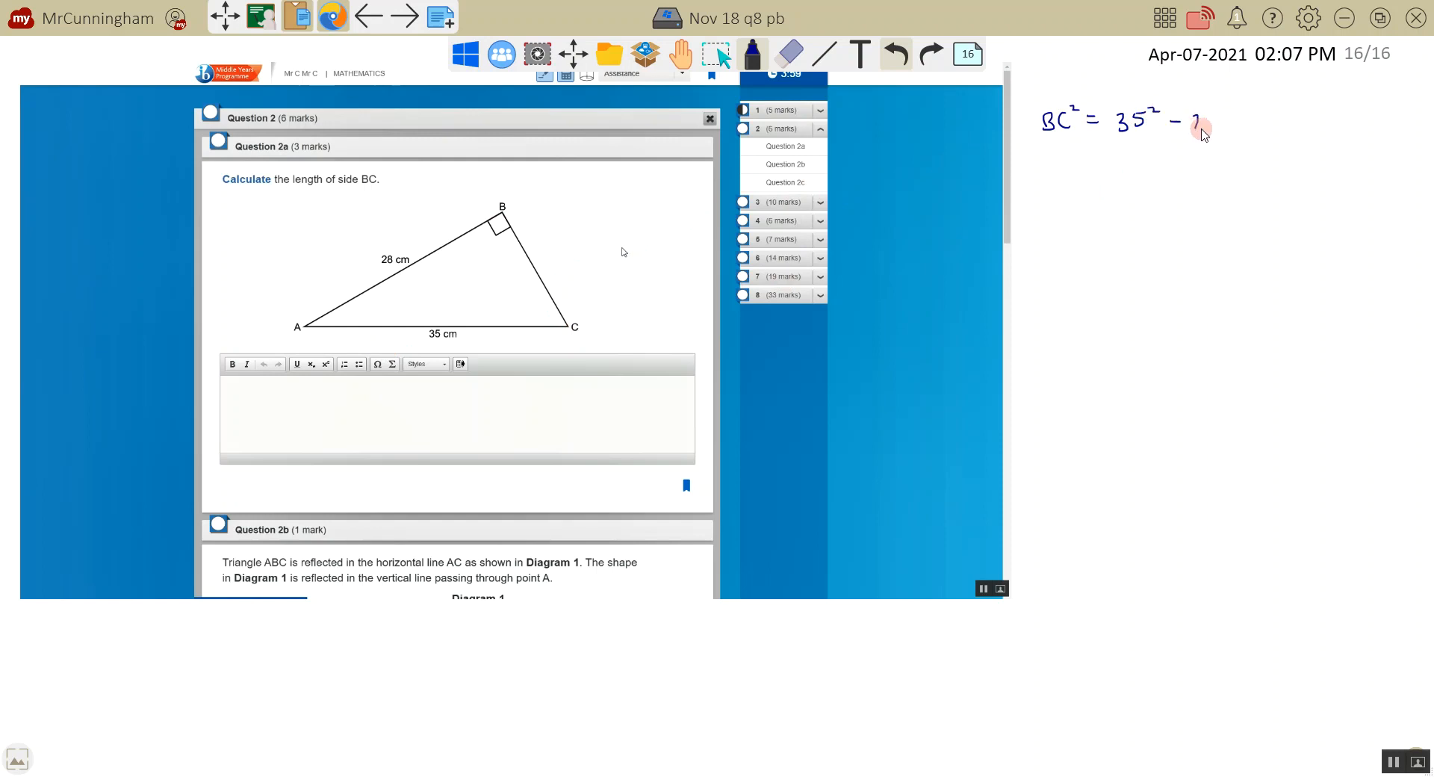
text(28²)
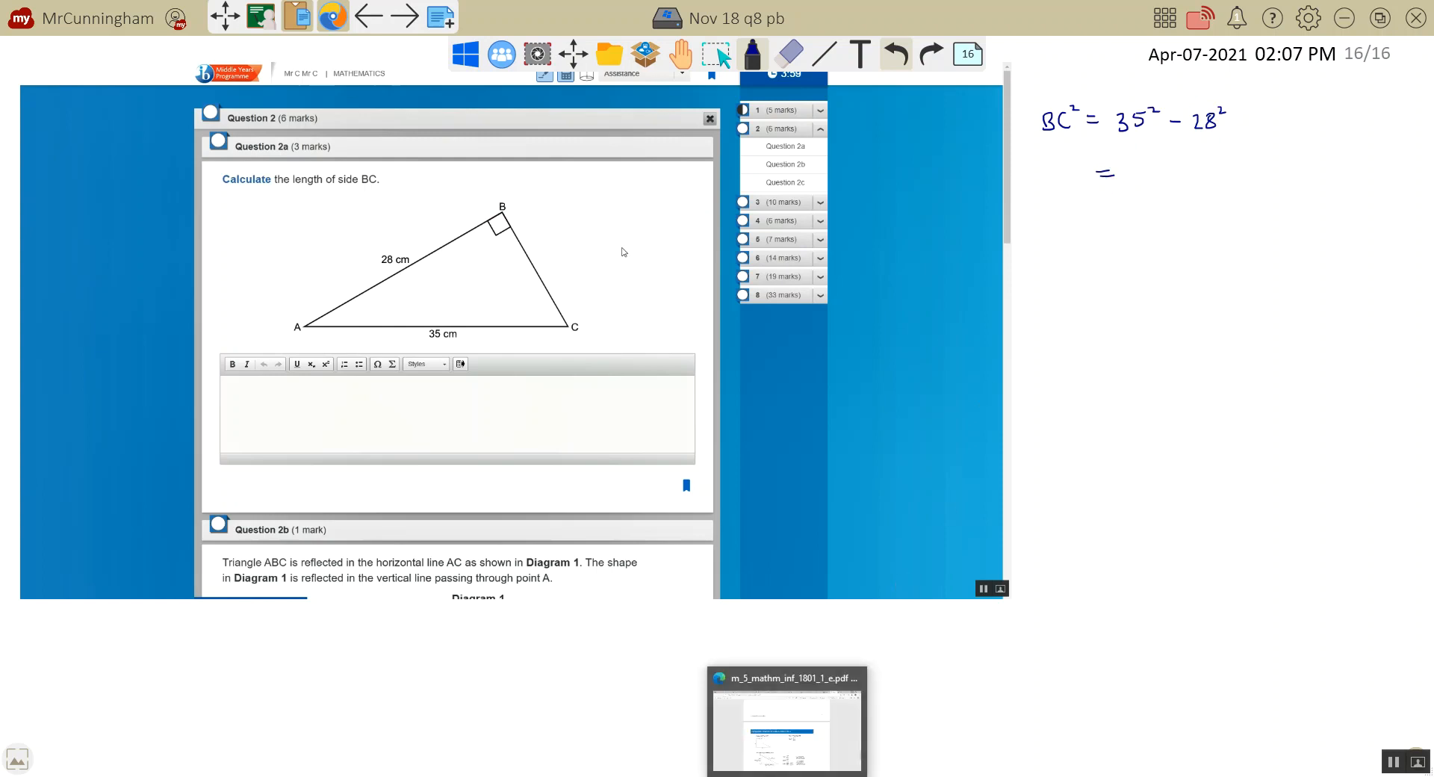
click(1093, 11)
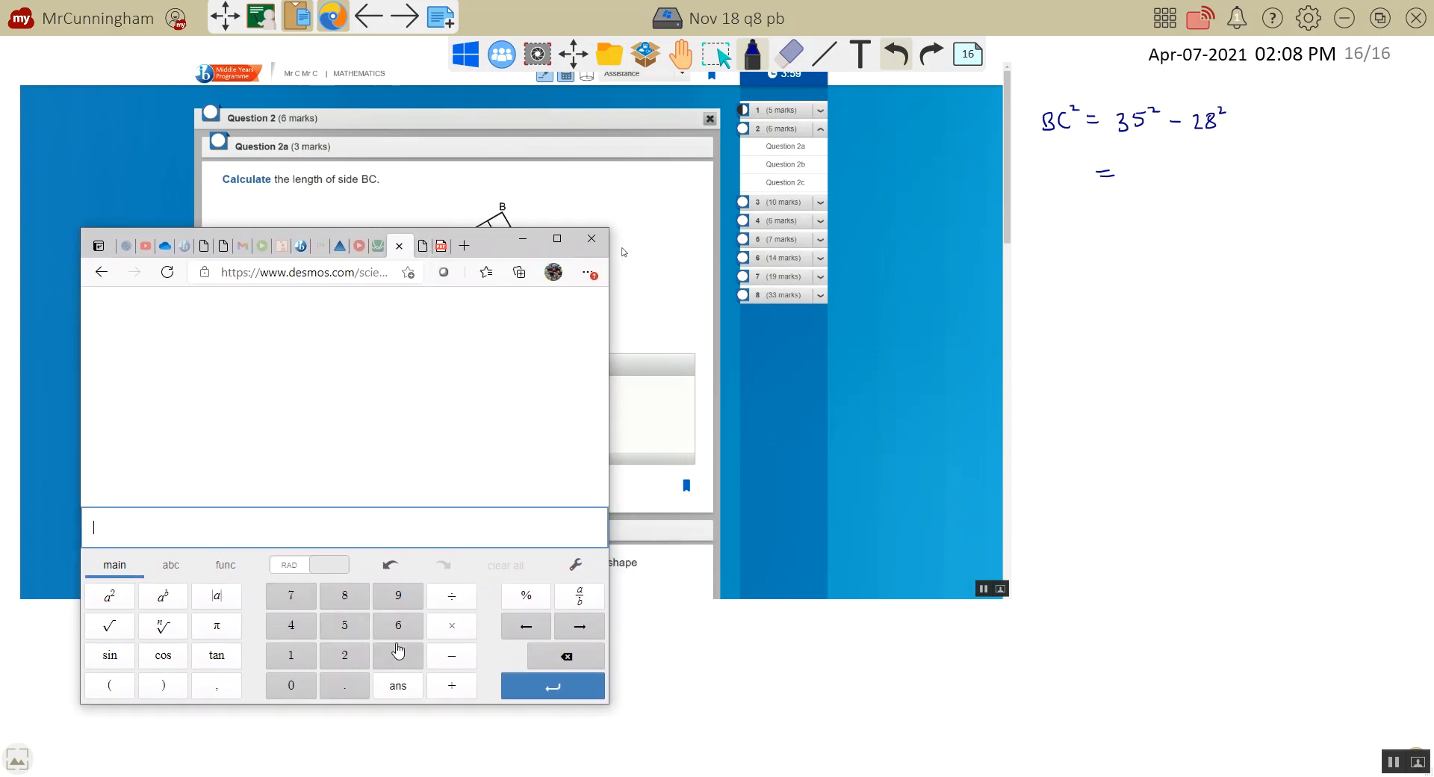
Evaluate 35² − 28² in Desmos, giving 441.
text(35)
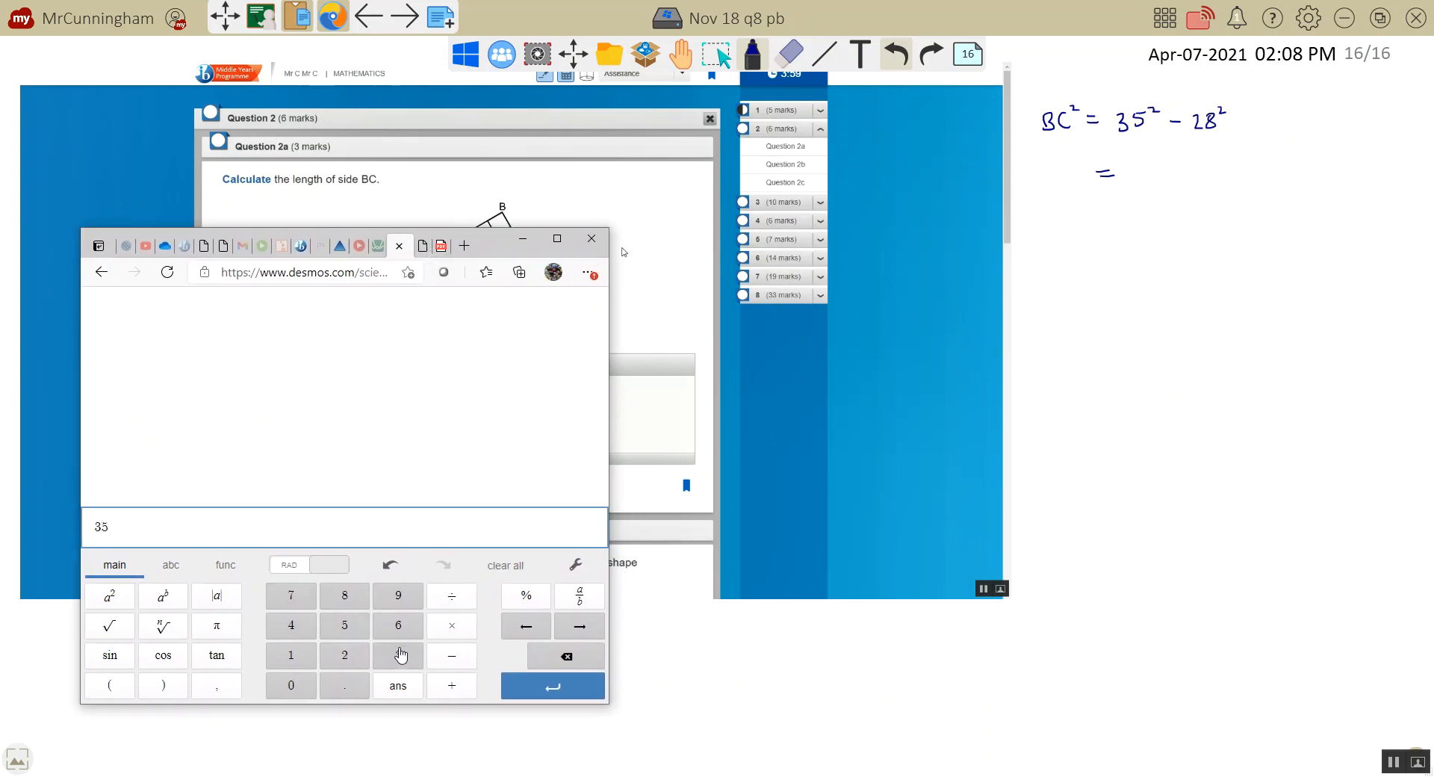
click(109, 596)
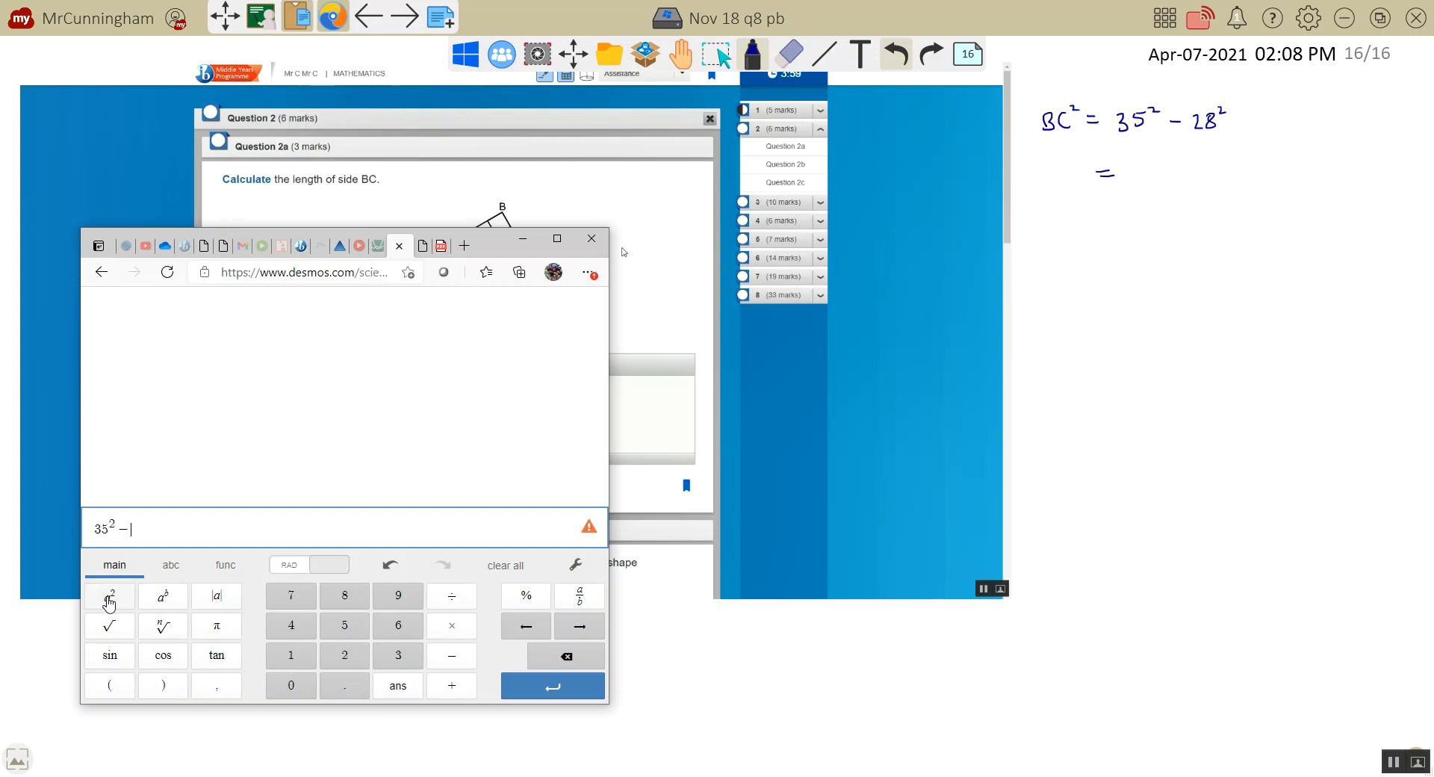
text(28)
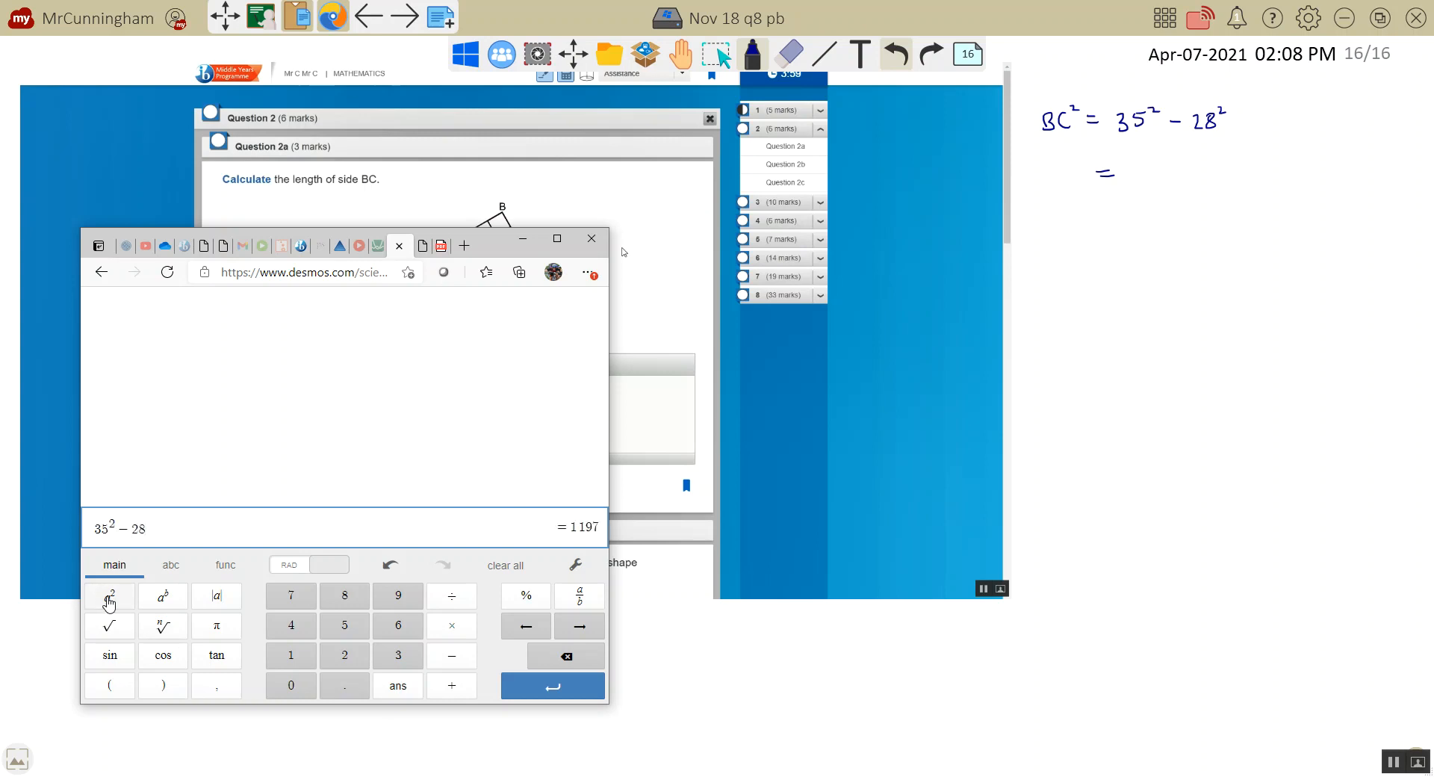
click(109, 596)
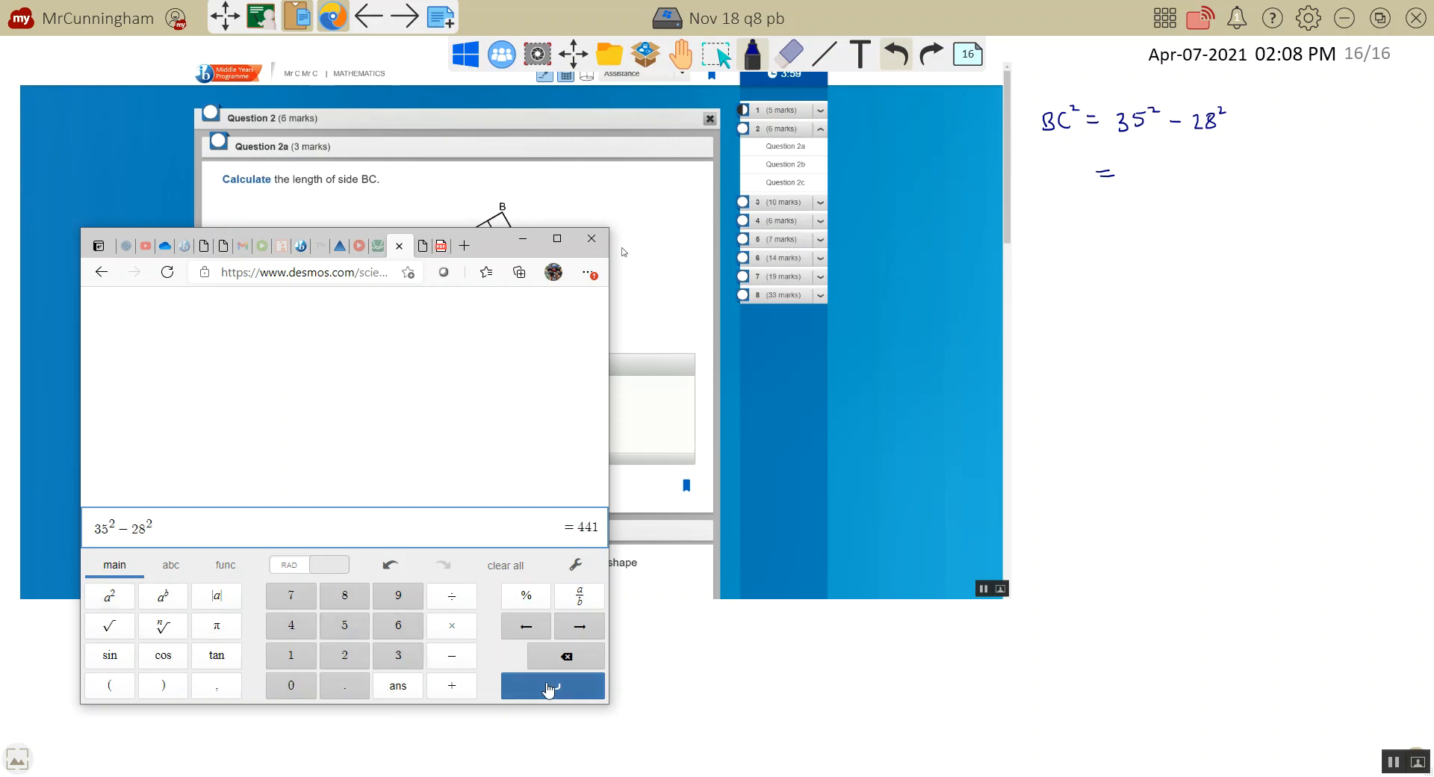
key(enter)
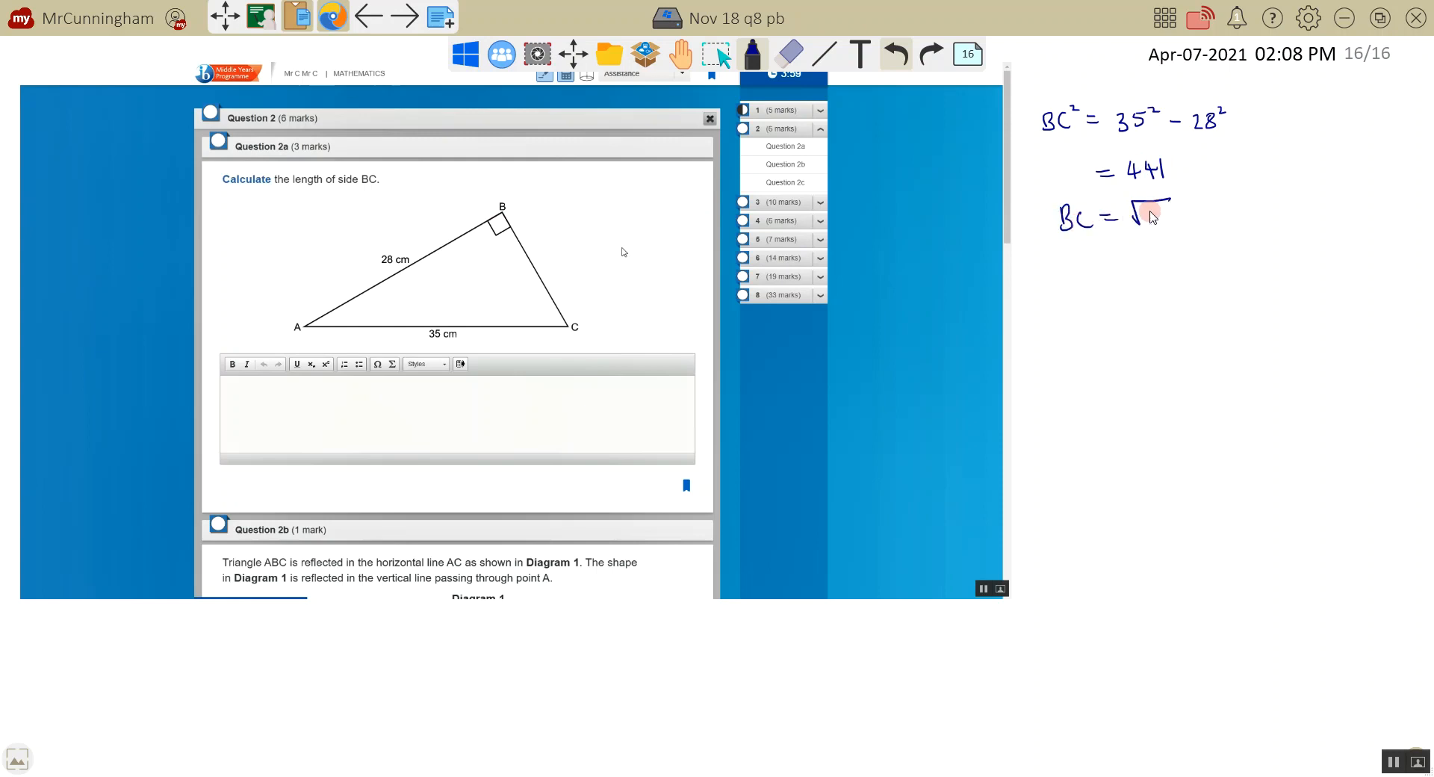
Handwrite = 441, BC = √441 and BC = 21 under the equation.
text(441)
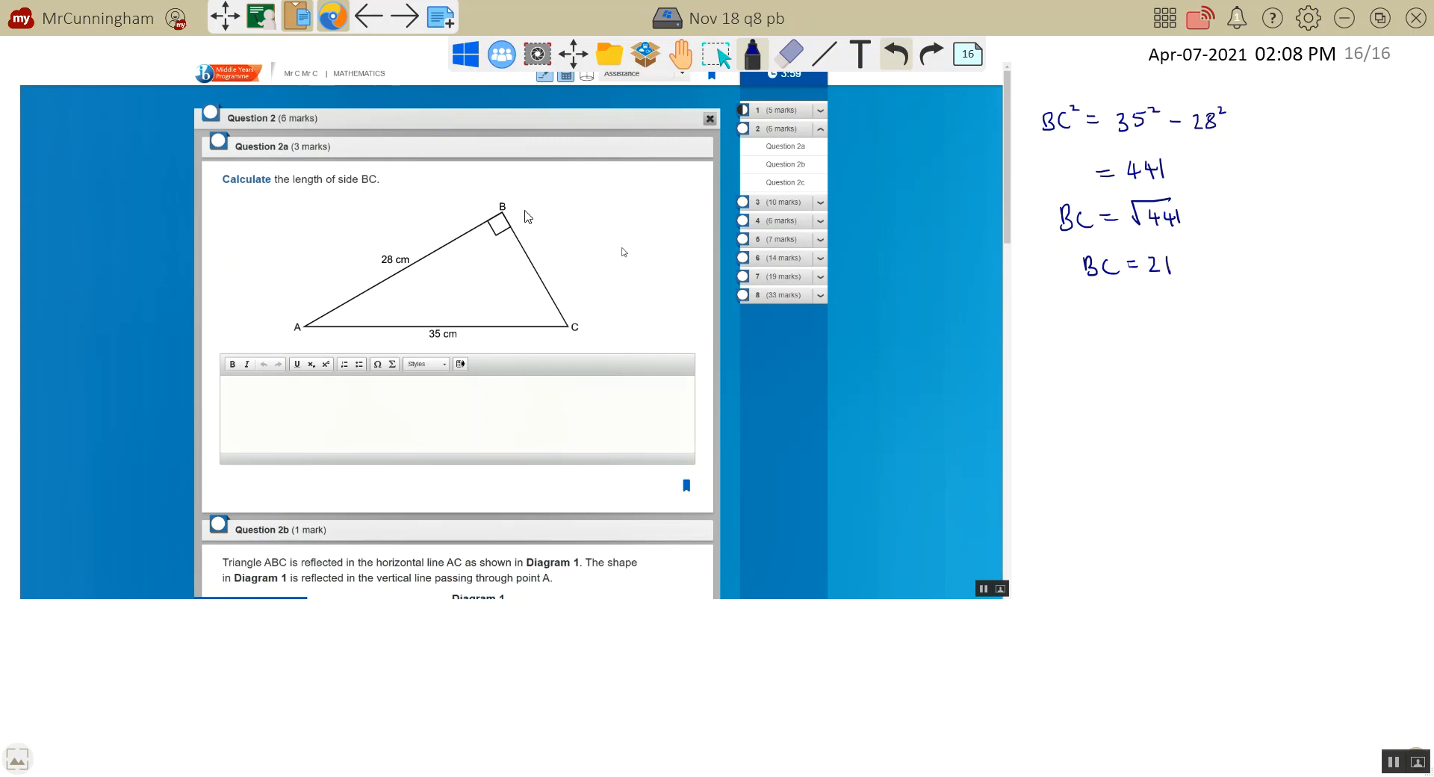
mouse_move(702, 59)
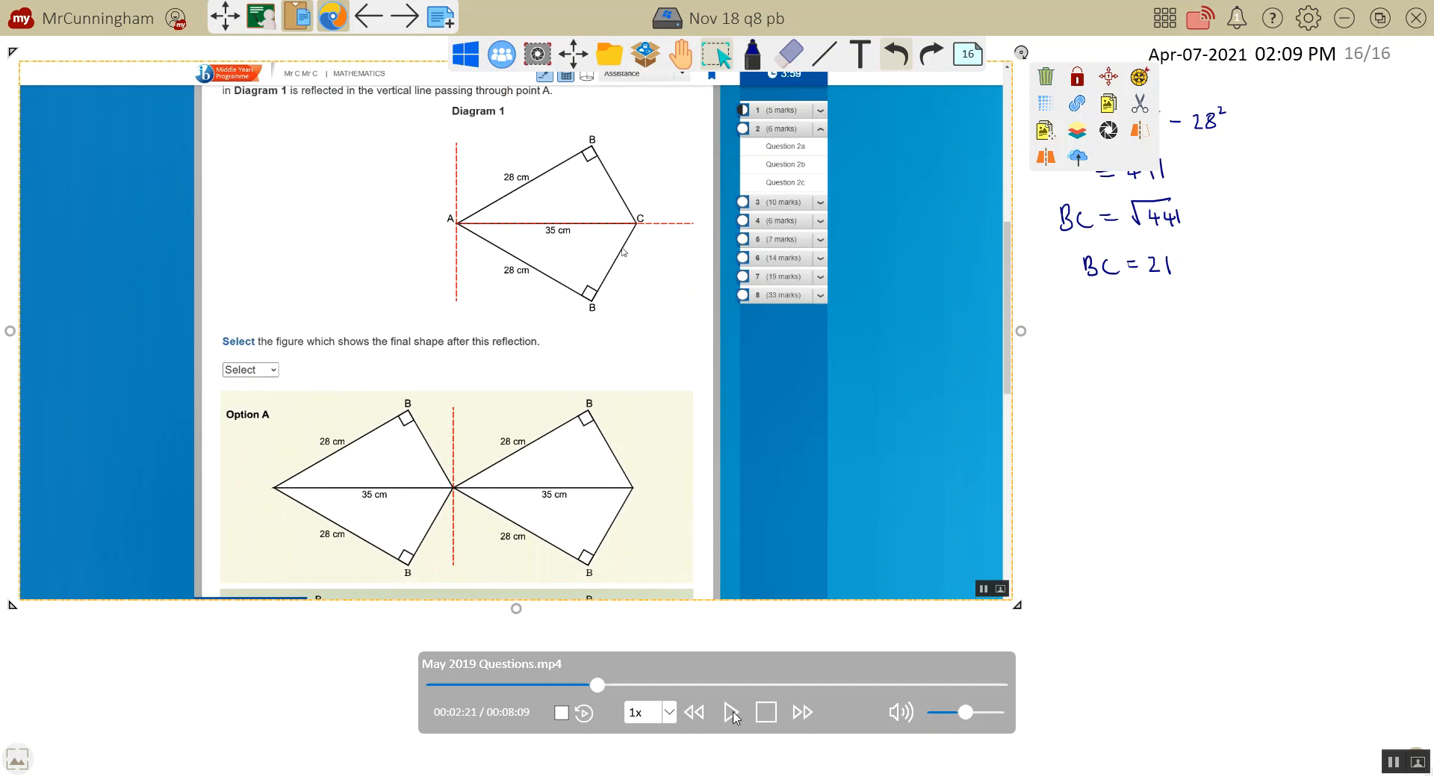
mouse_move(716, 713)
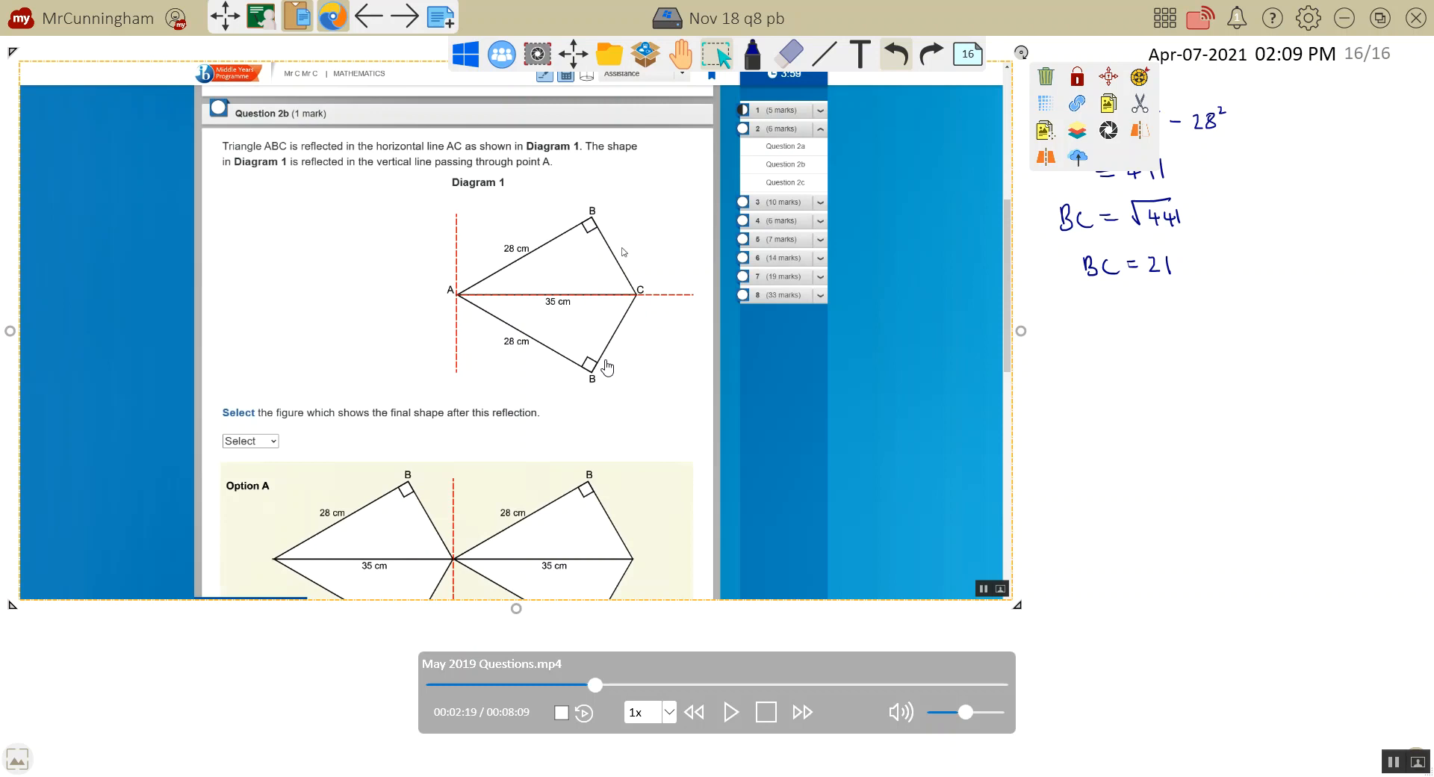
mouse_move(451, 323)
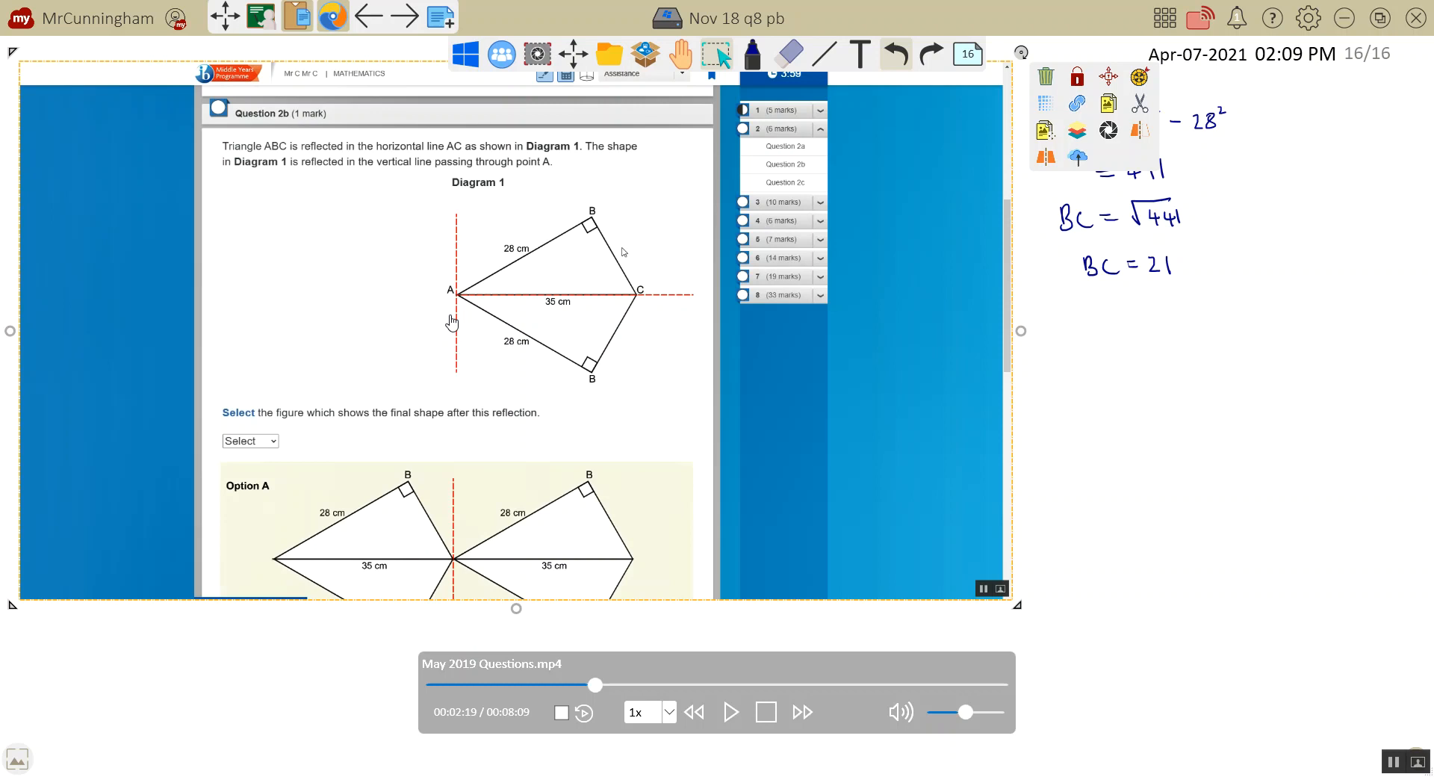
mouse_move(714, 686)
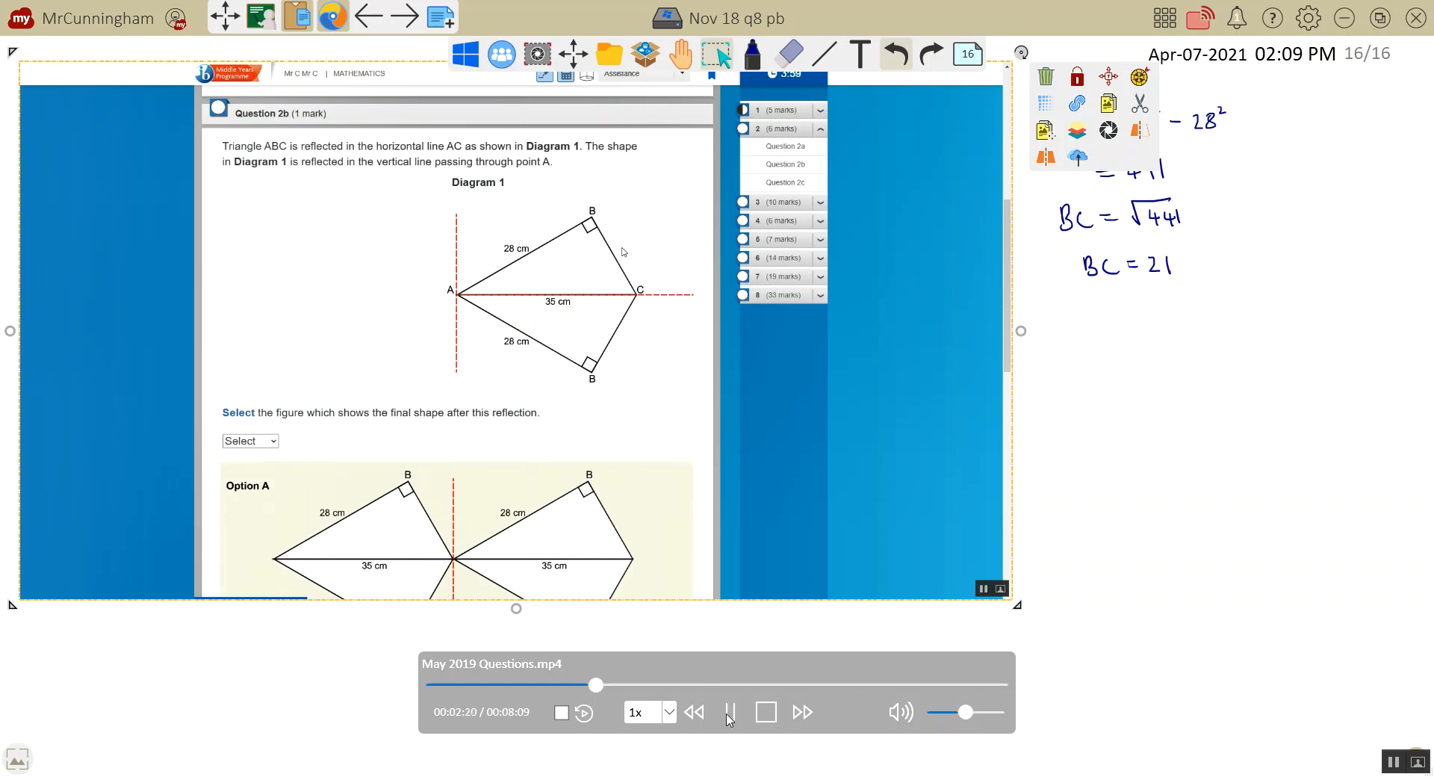
scroll(down, 3)
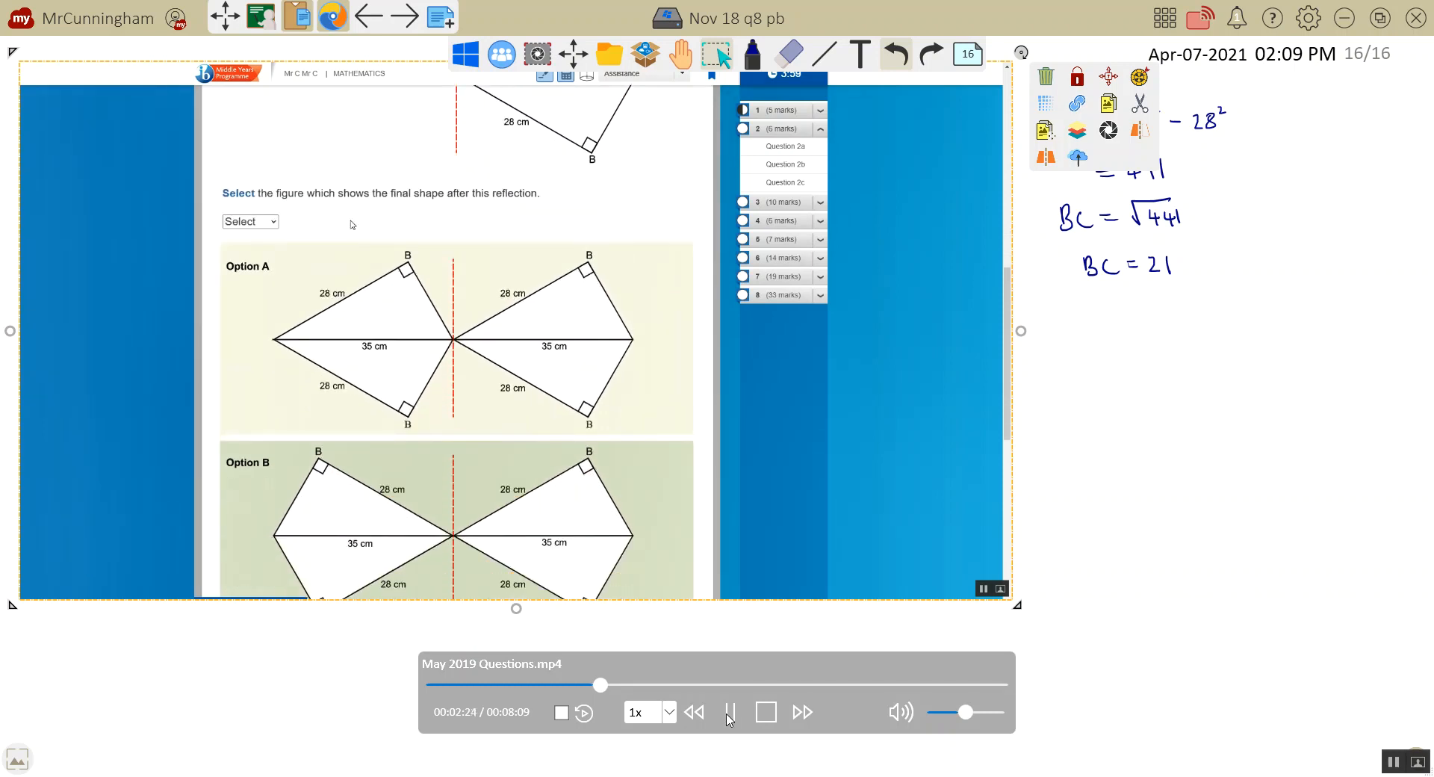
click(249, 221)
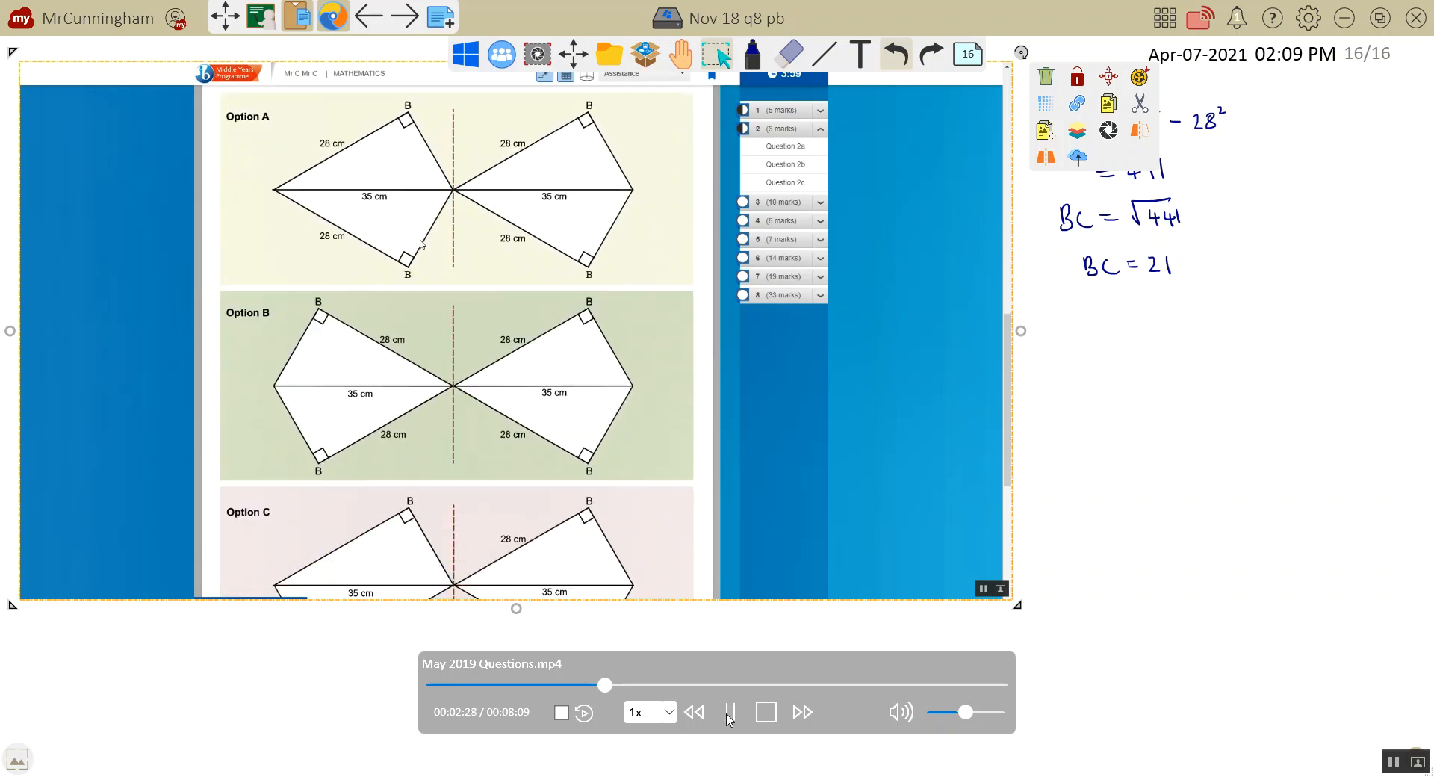
scroll(down, 3)
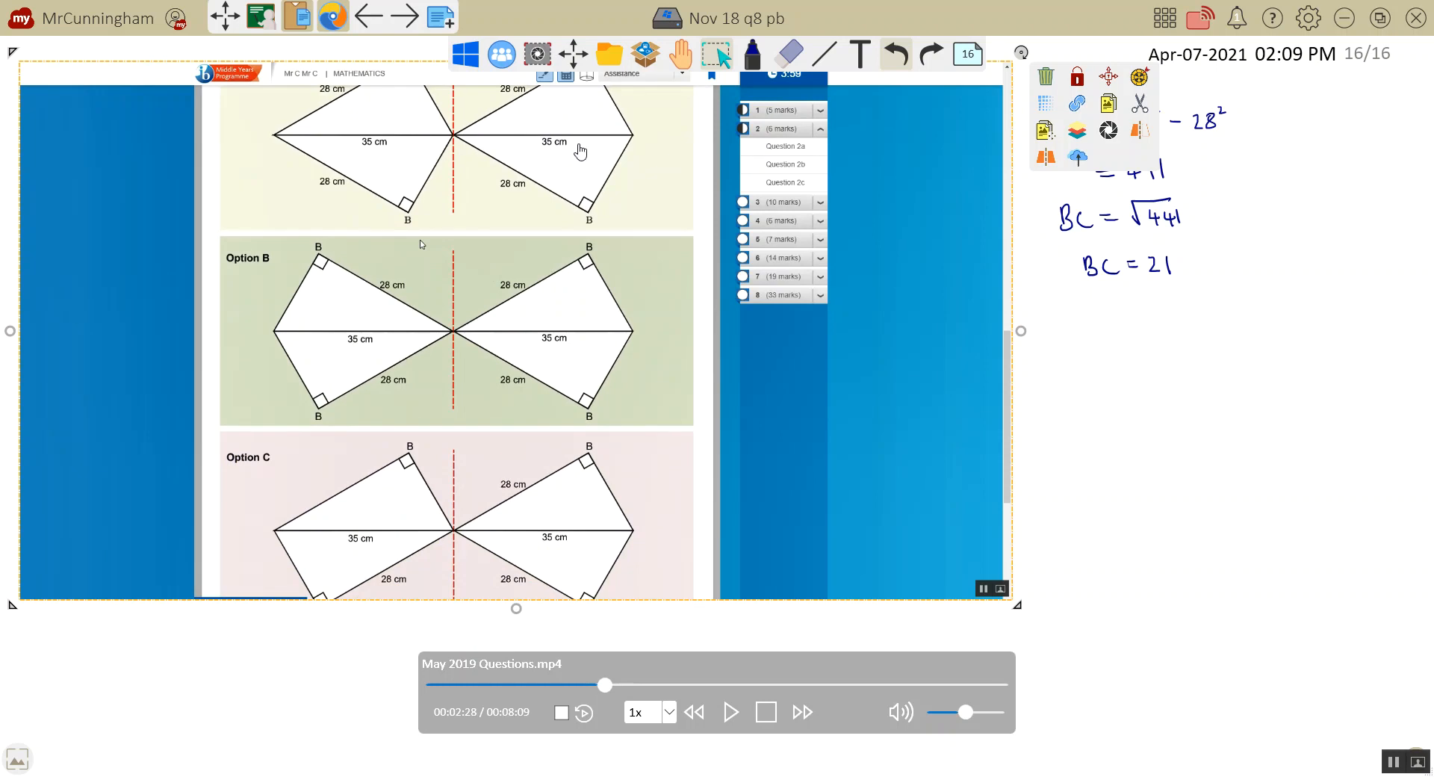
mouse_move(445, 206)
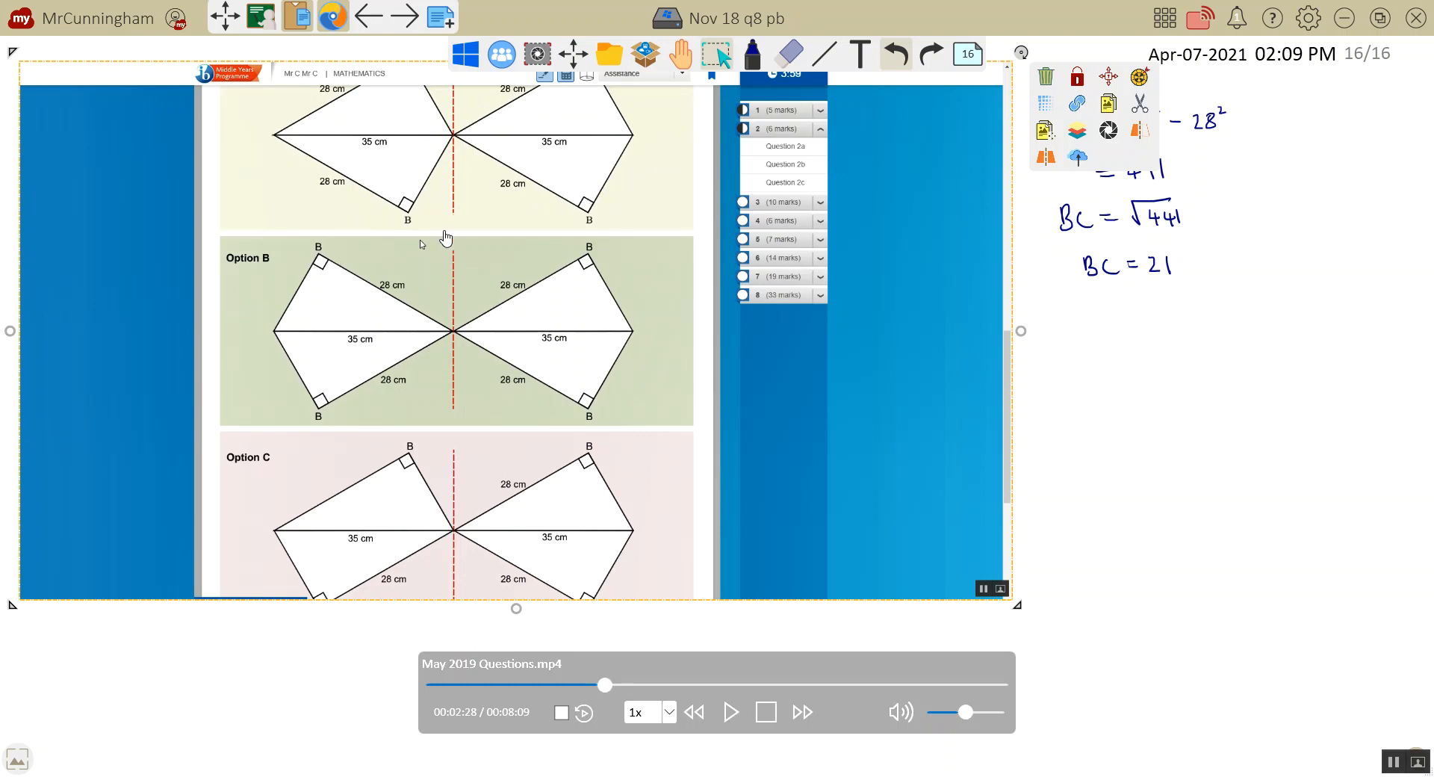
mouse_move(449, 144)
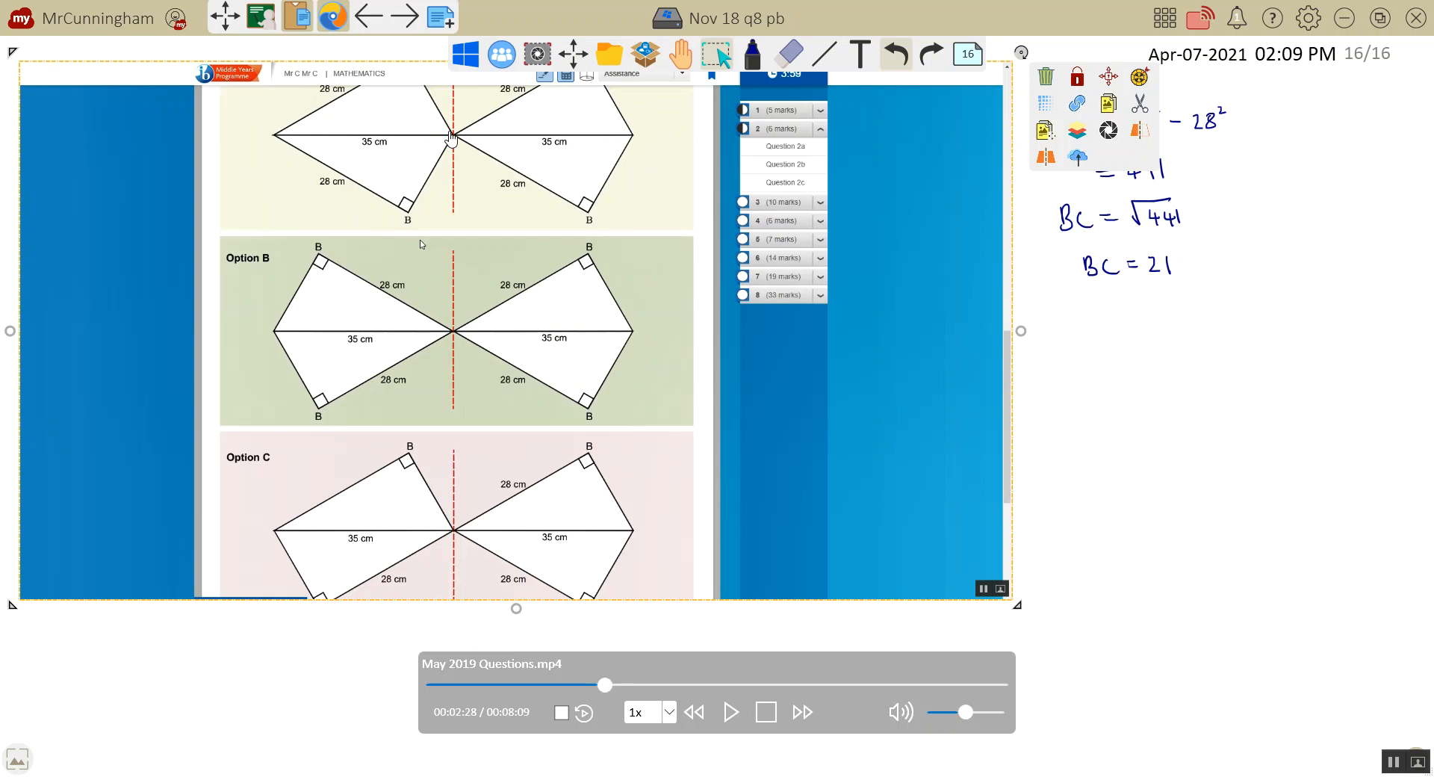
mouse_move(371, 151)
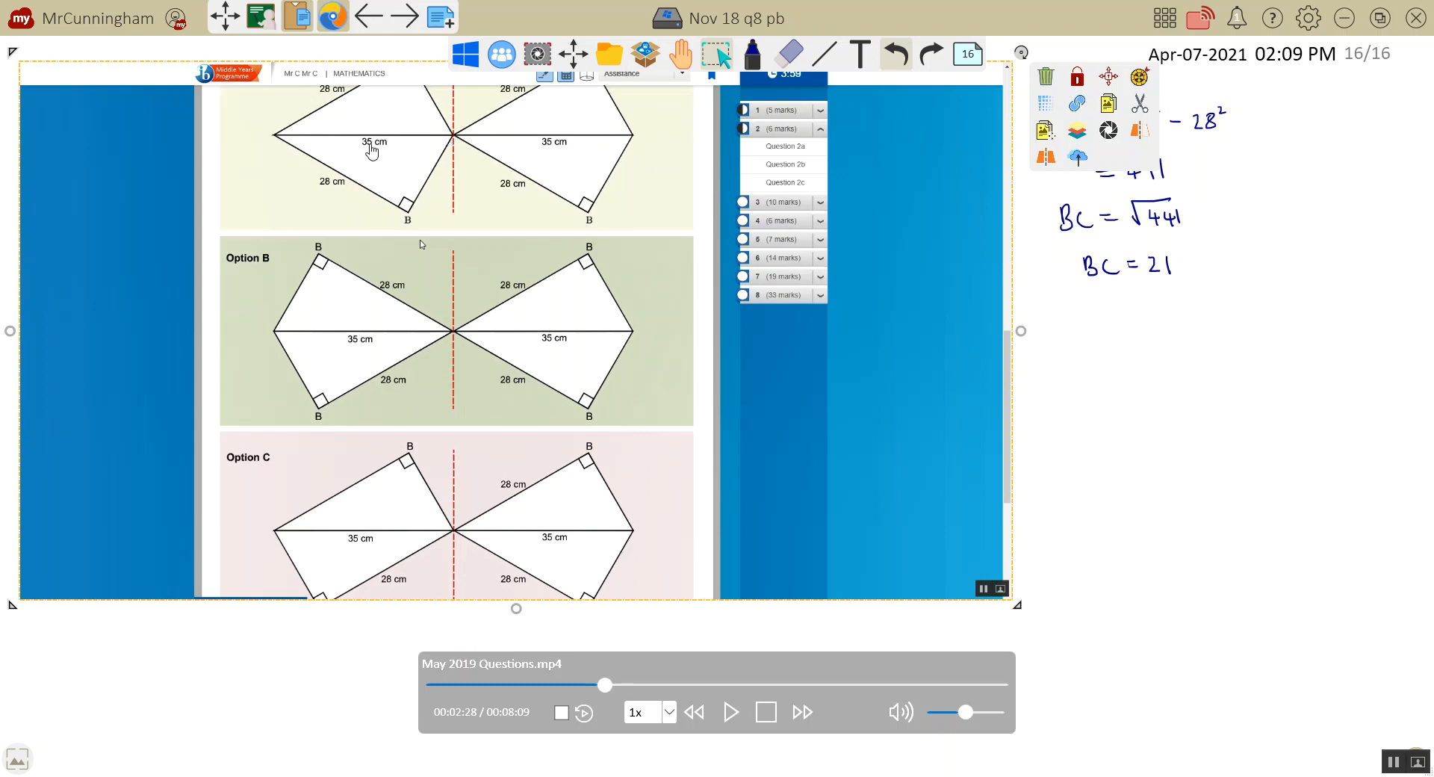
mouse_move(457, 322)
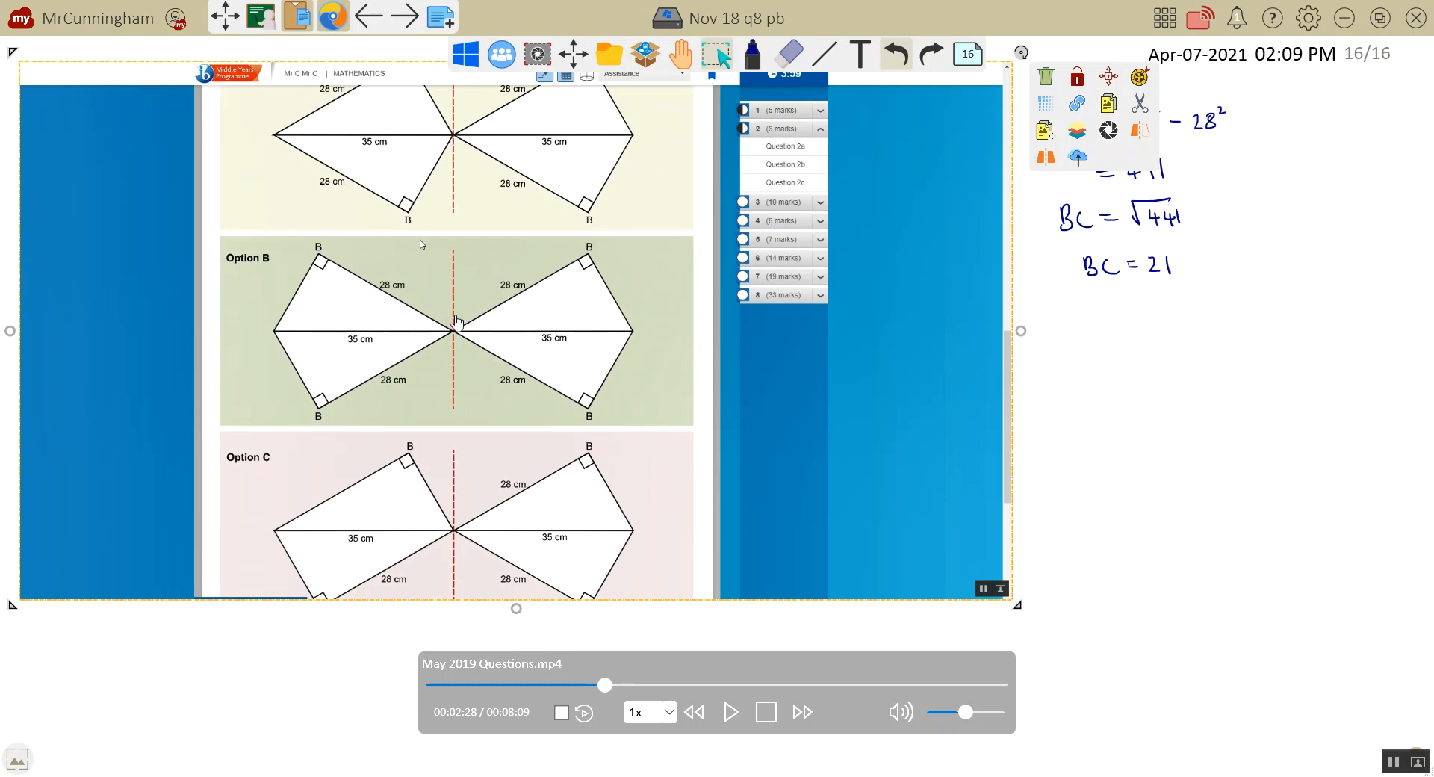
mouse_move(436, 357)
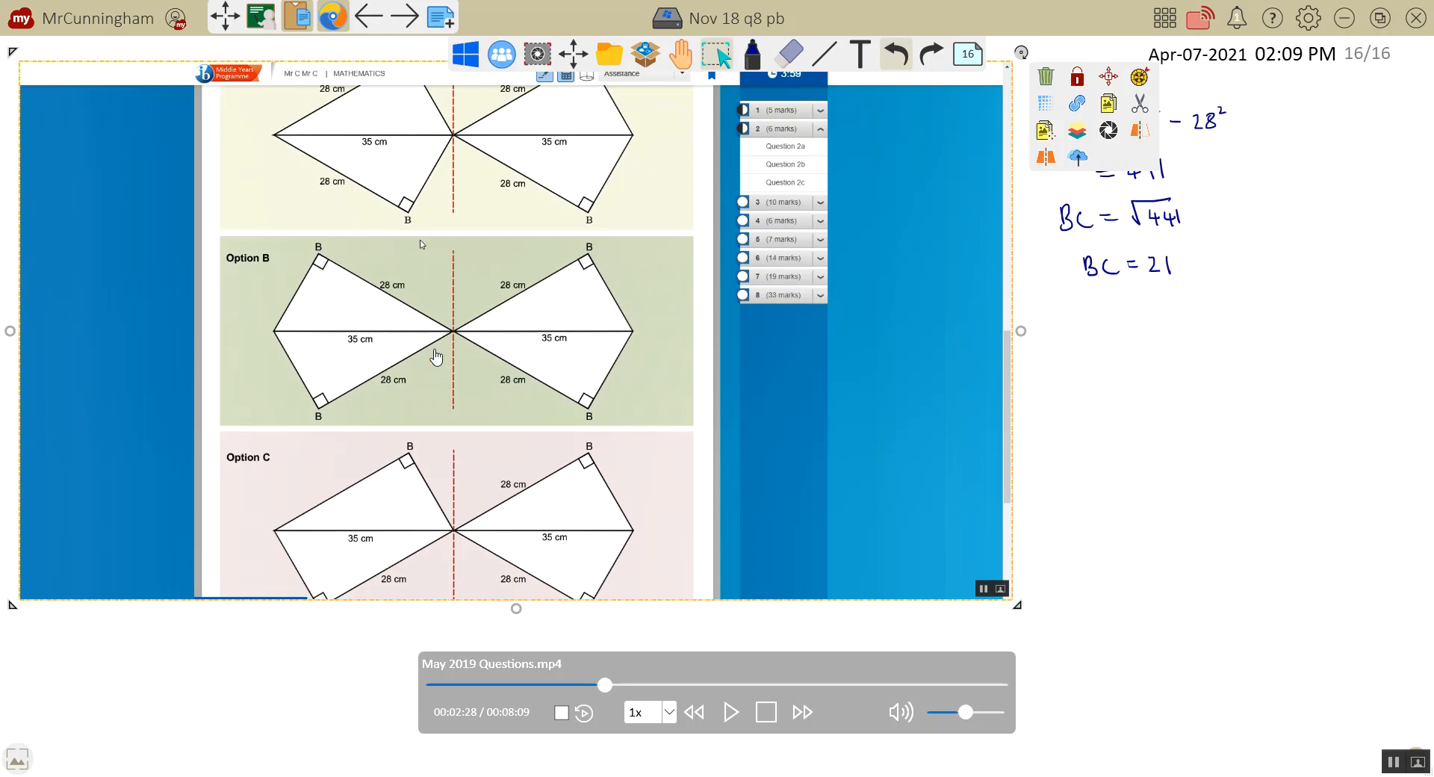
mouse_move(460, 245)
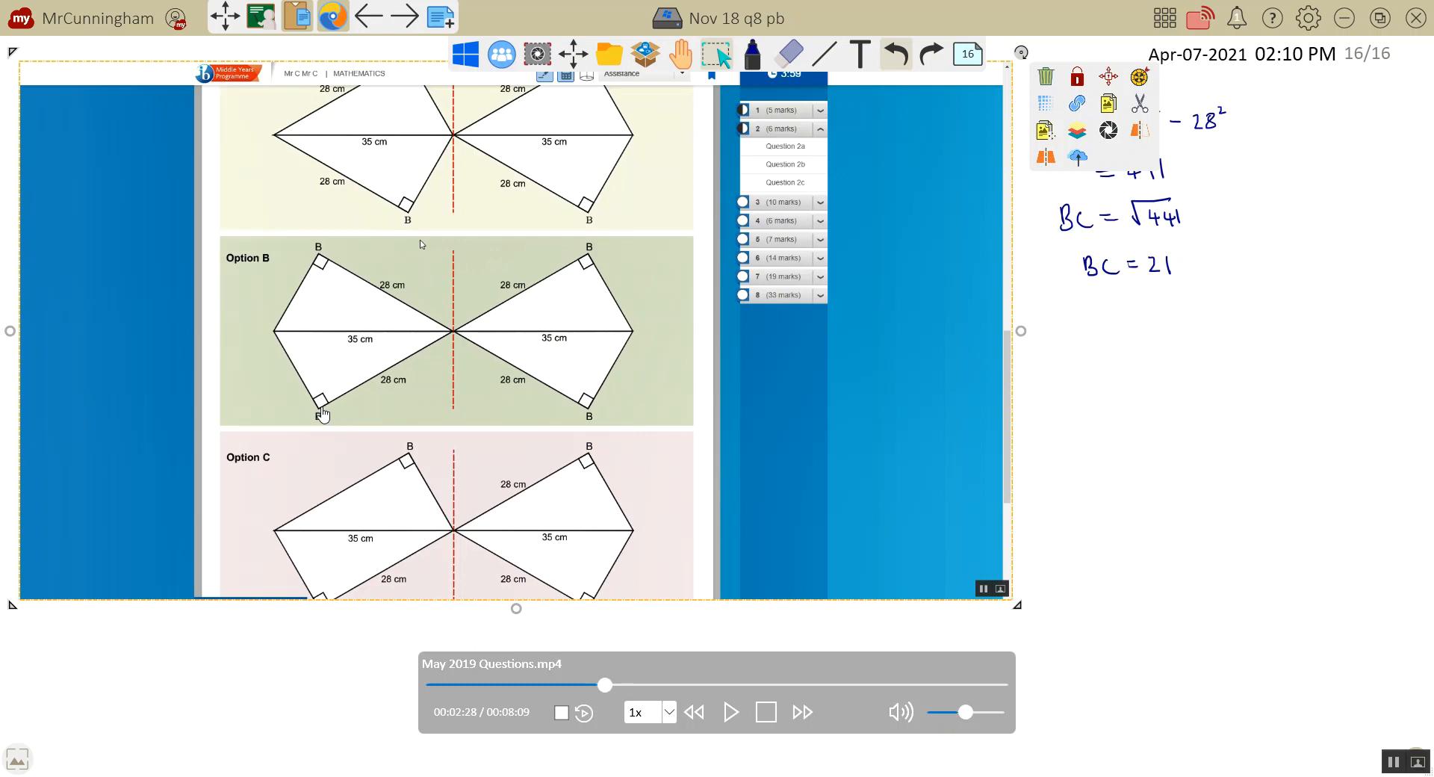
mouse_move(581, 420)
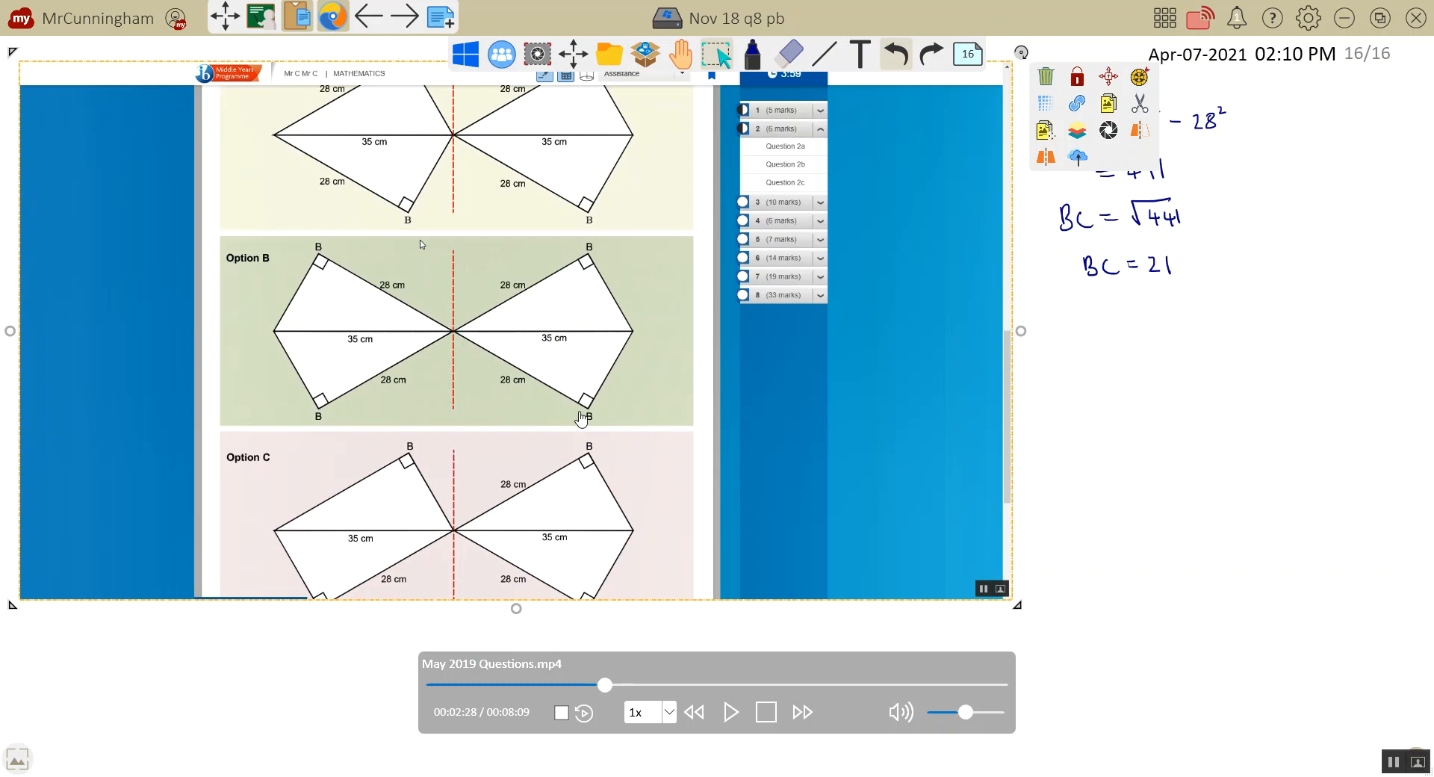
mouse_move(575, 278)
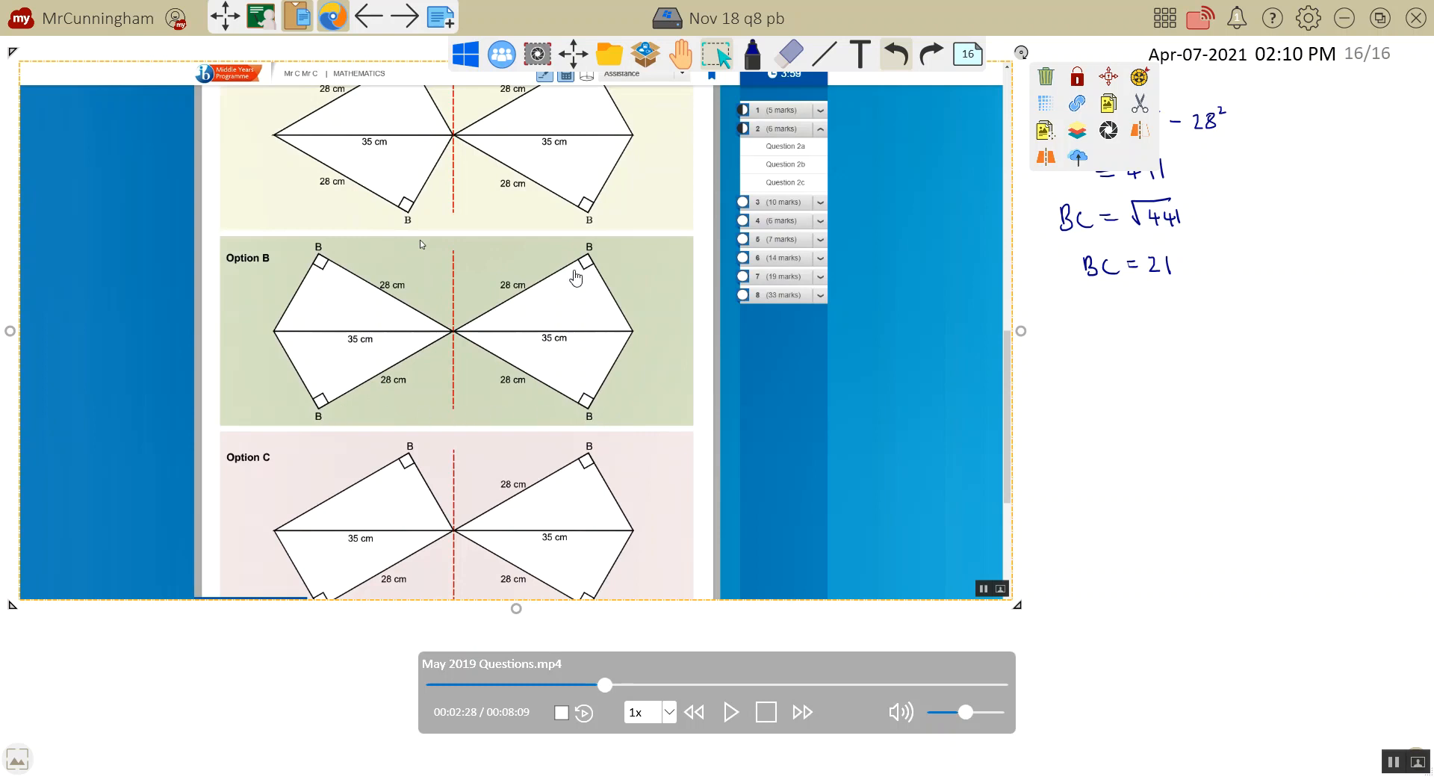
mouse_move(537, 261)
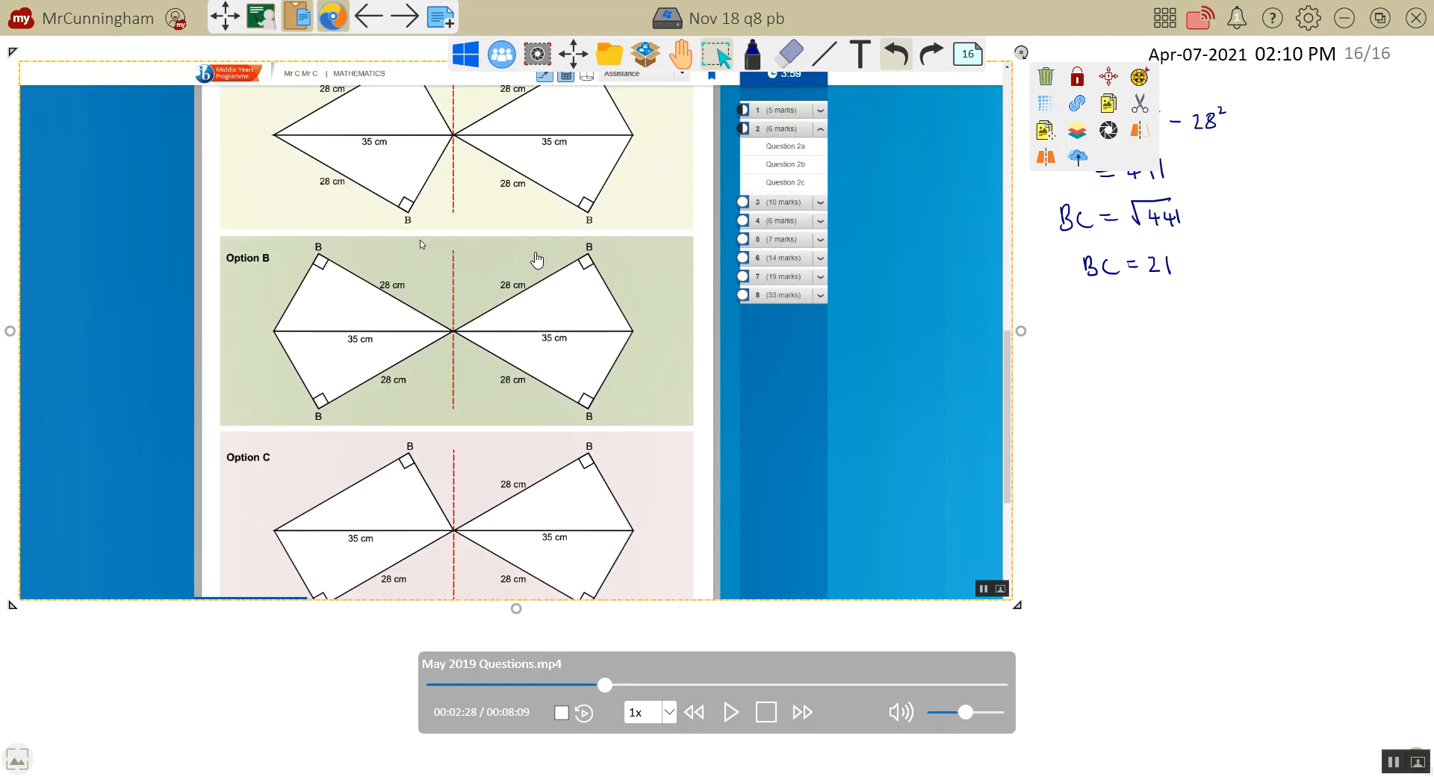
mouse_move(454, 259)
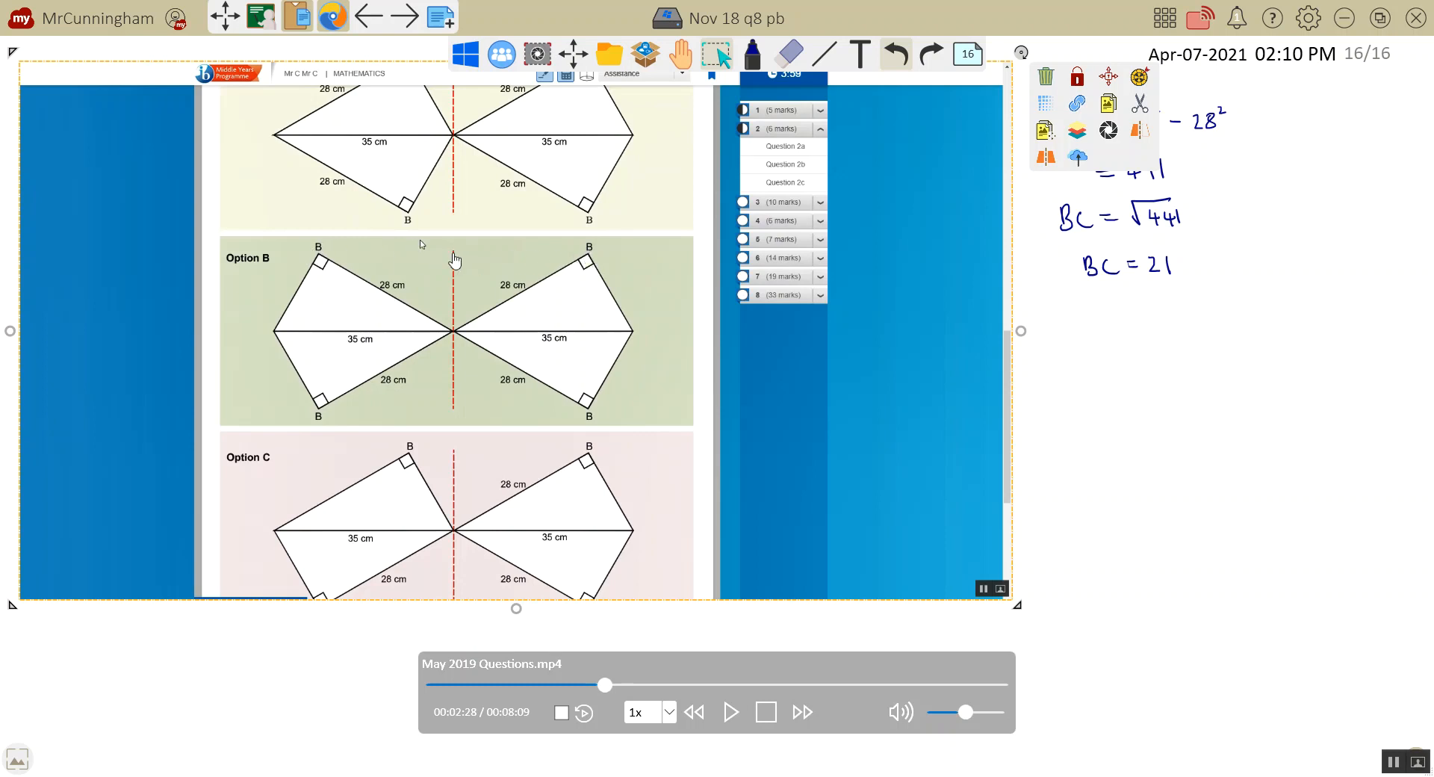
mouse_move(433, 473)
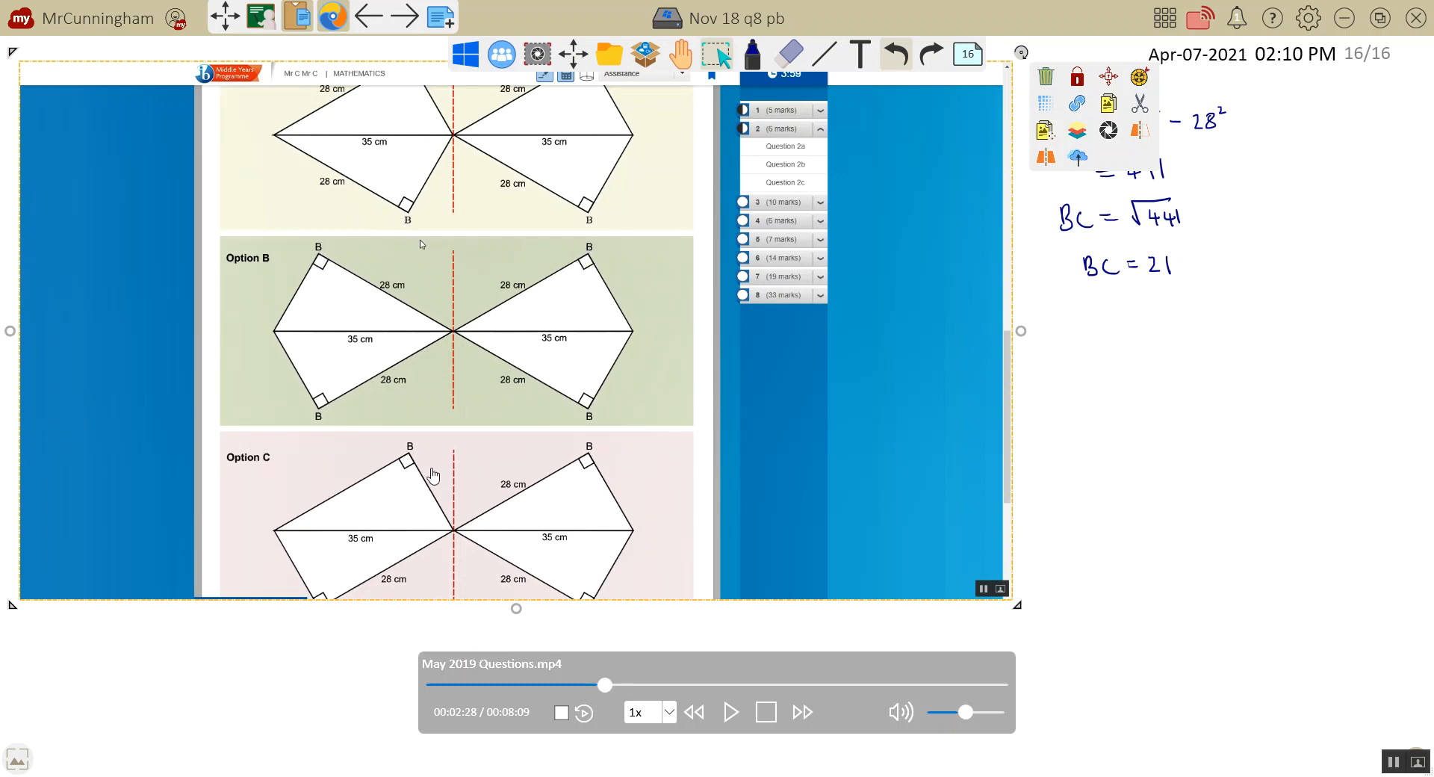
mouse_move(533, 485)
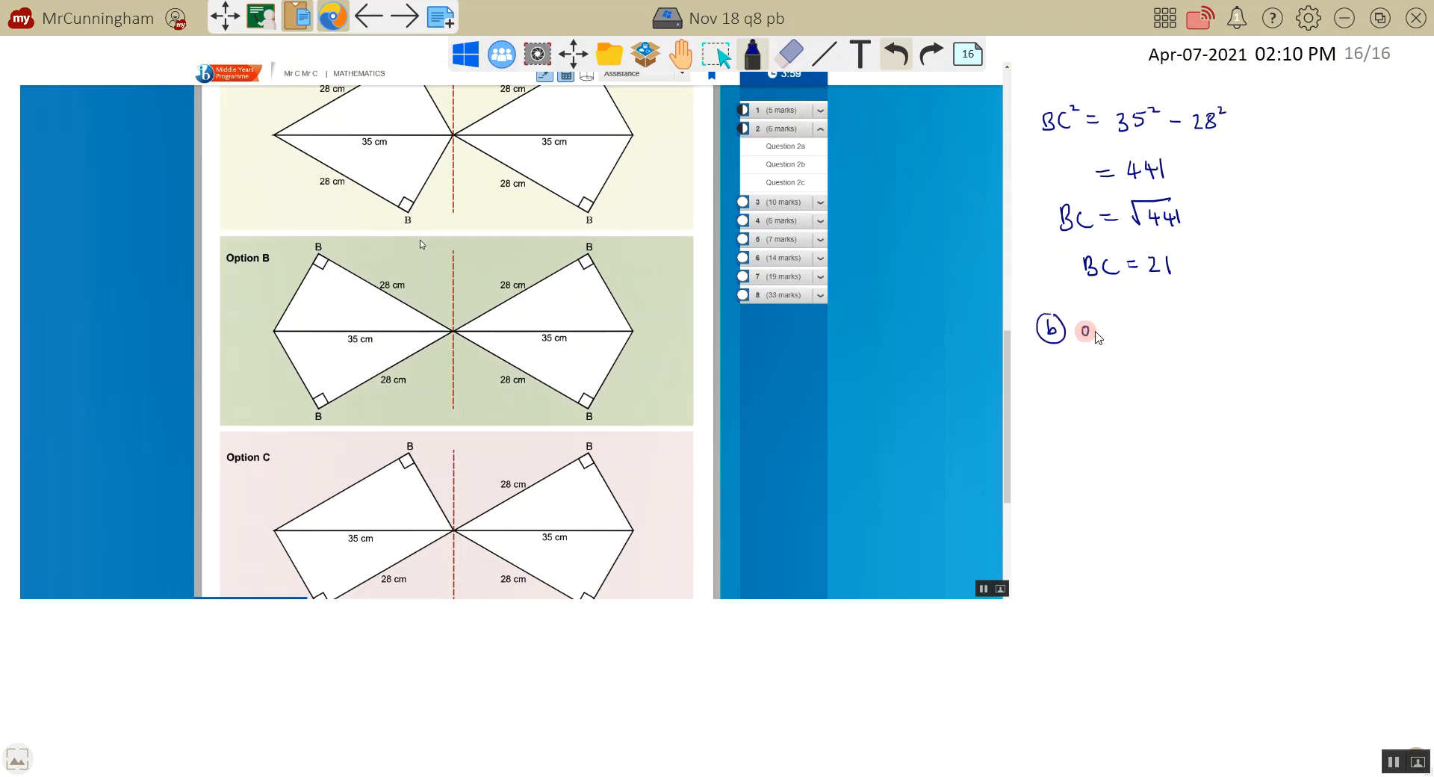
Handwrite the answer '(b) option B' beneath BC = 21.
text(optio)
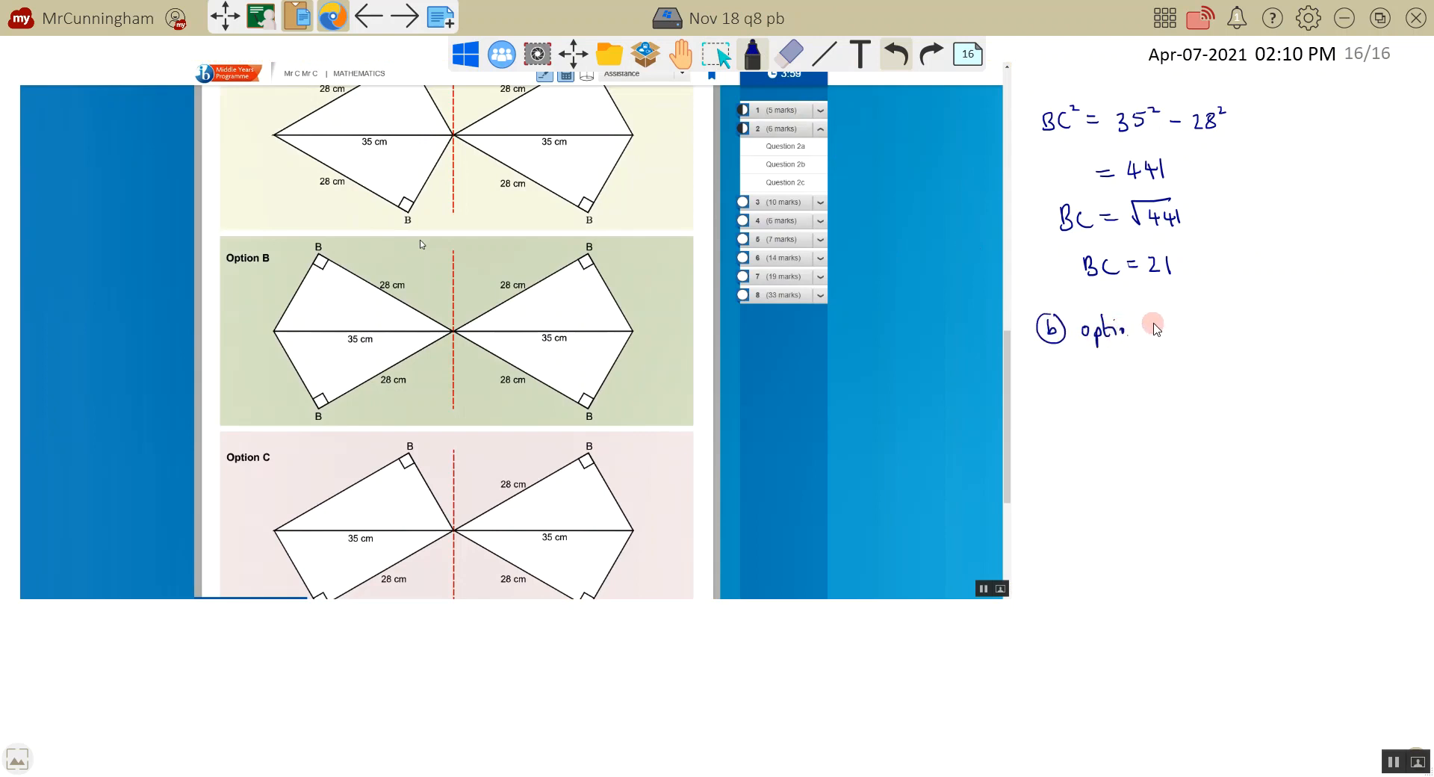
text(B)
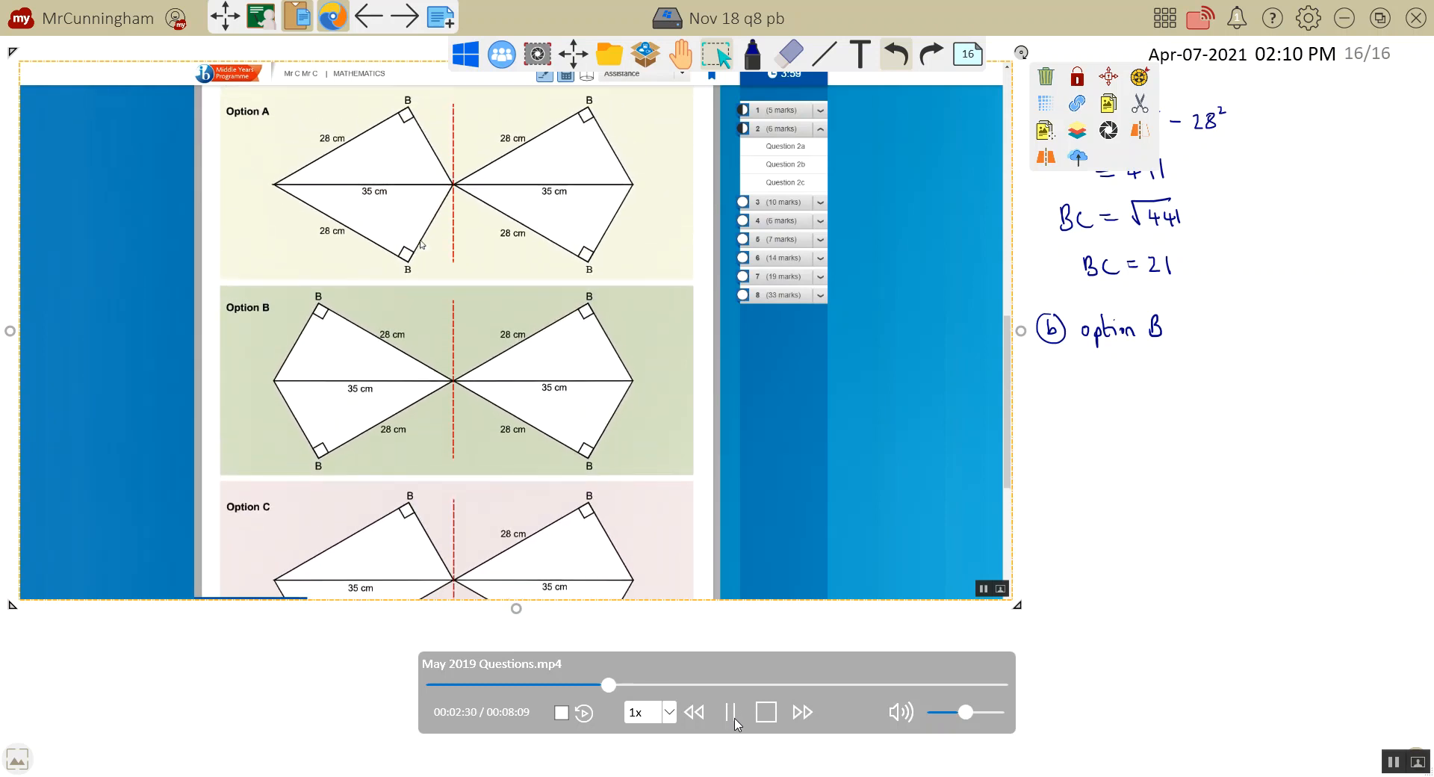
Paste a snapshot of the option B bow-tie shape and label its four short sides 21.
scroll(down, 3)
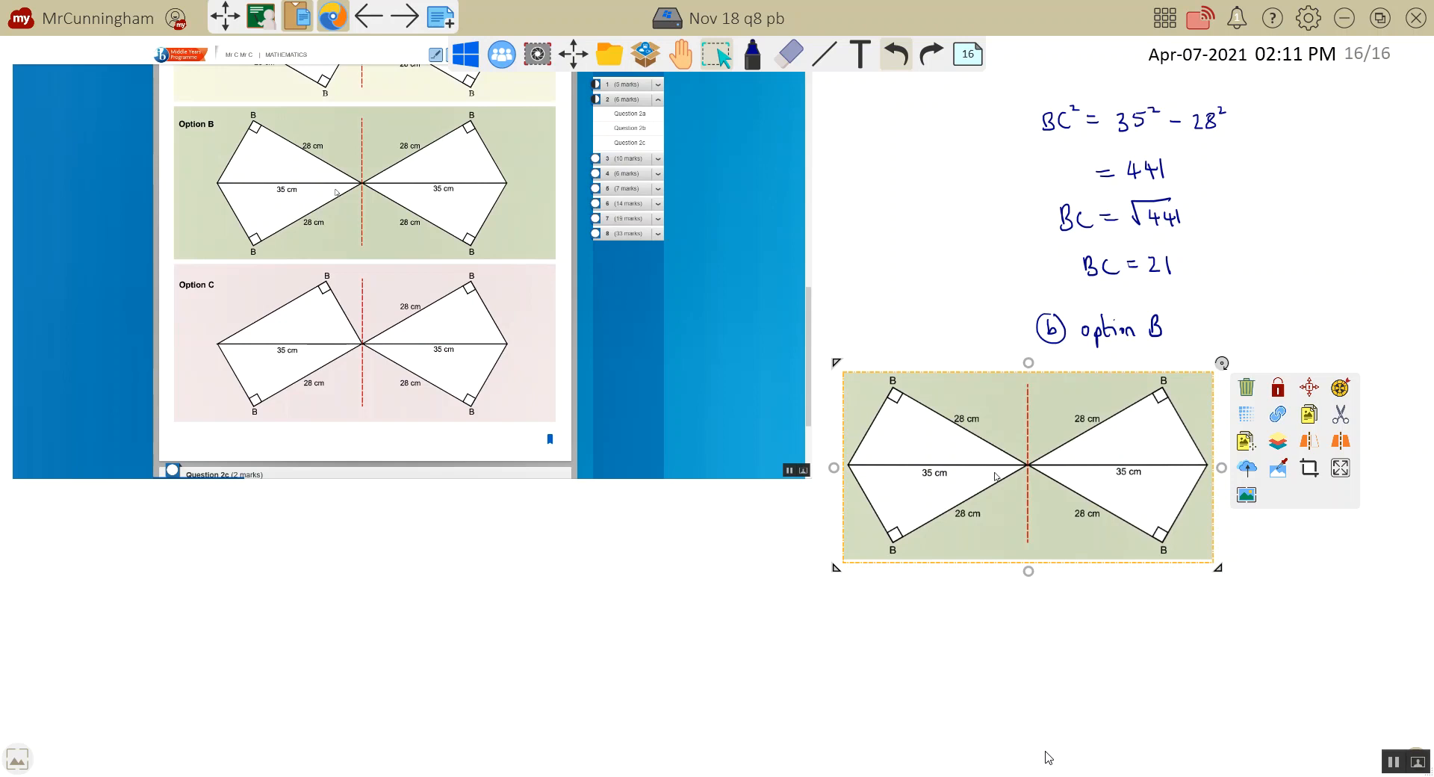
click(751, 55)
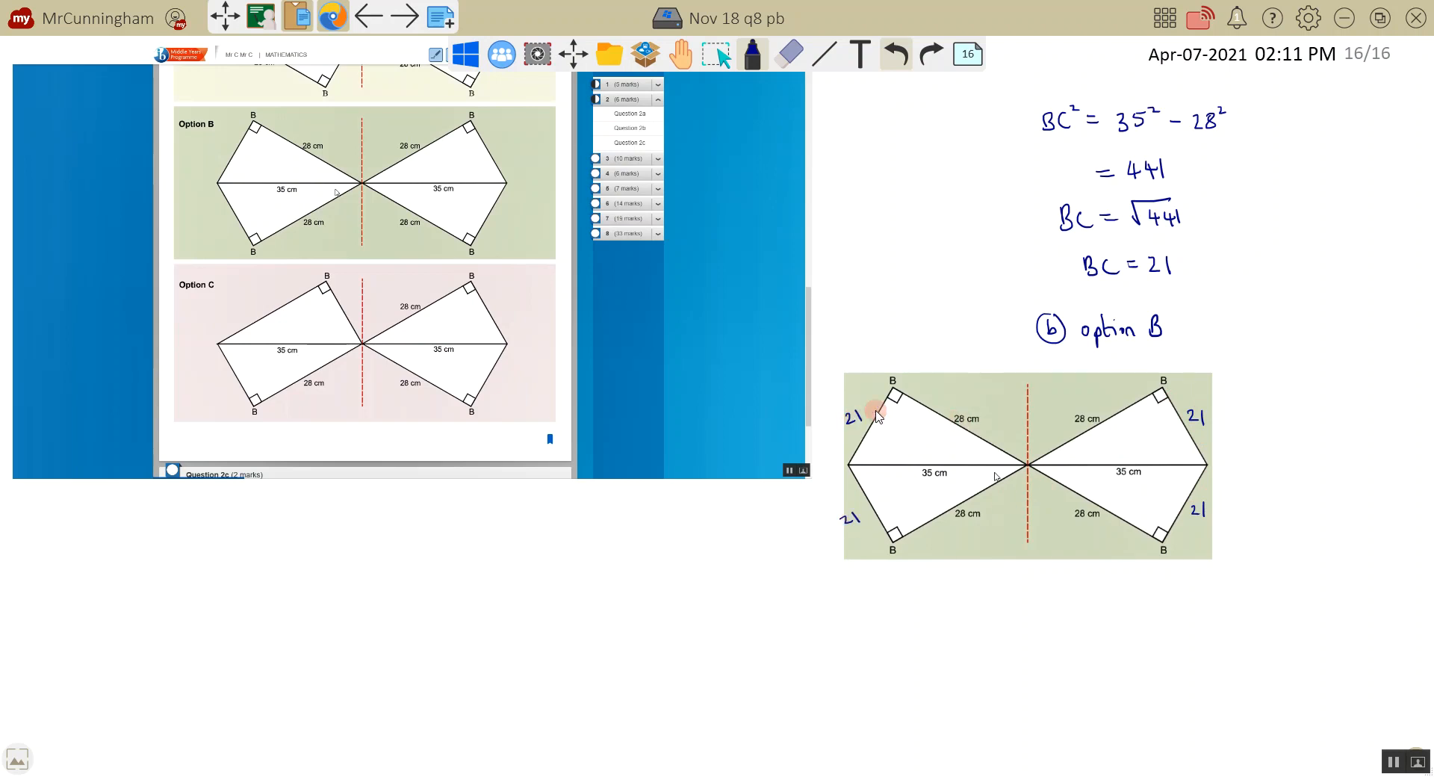
mouse_move(1202, 436)
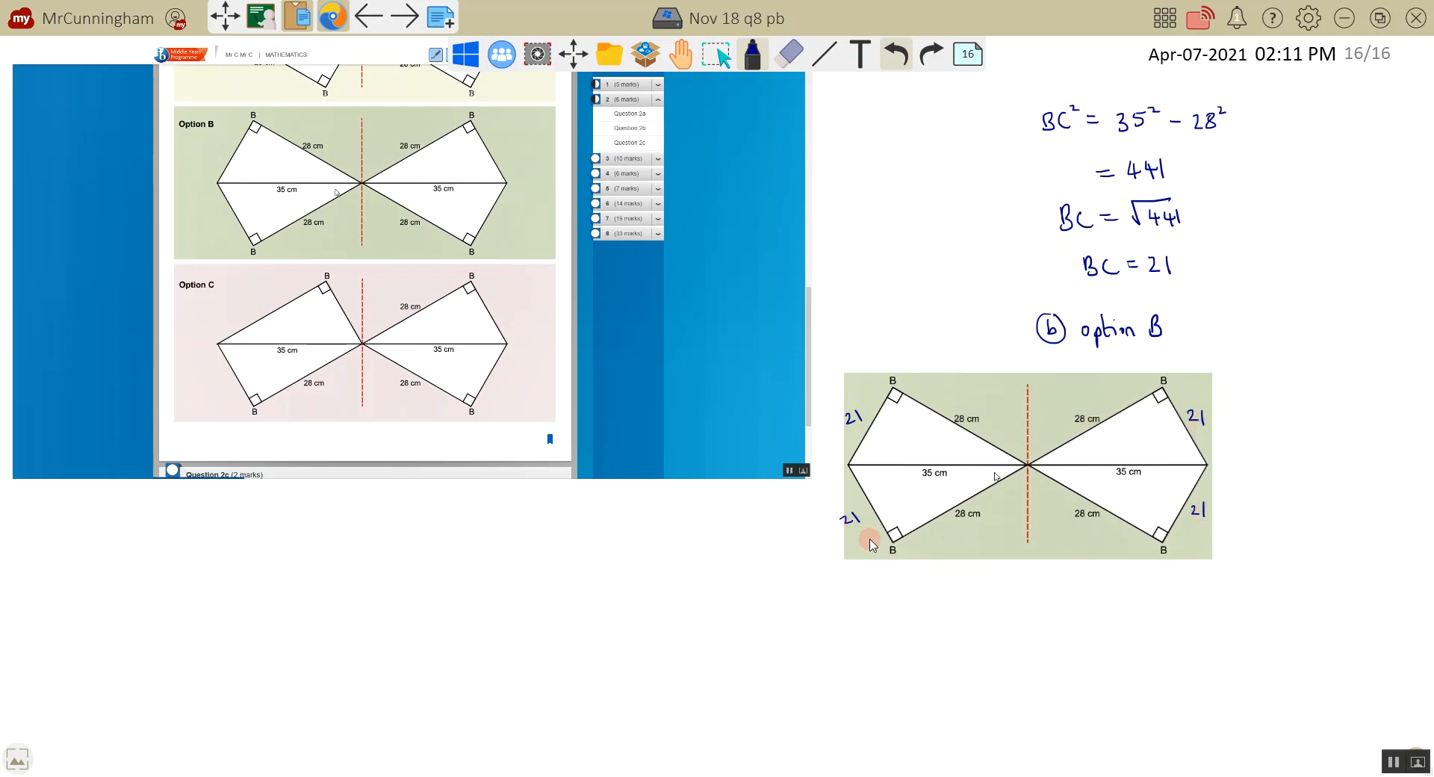
mouse_move(1141, 480)
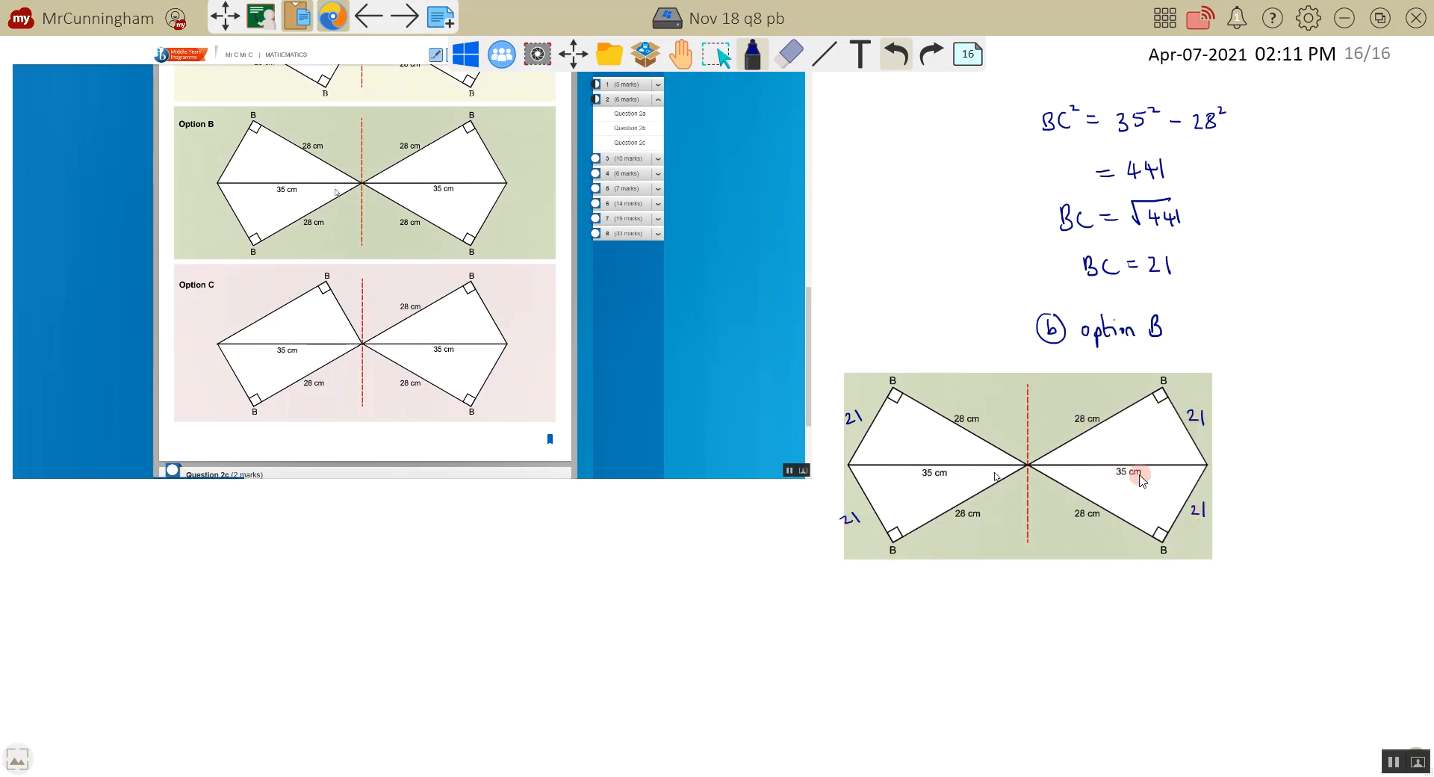
mouse_move(1060, 466)
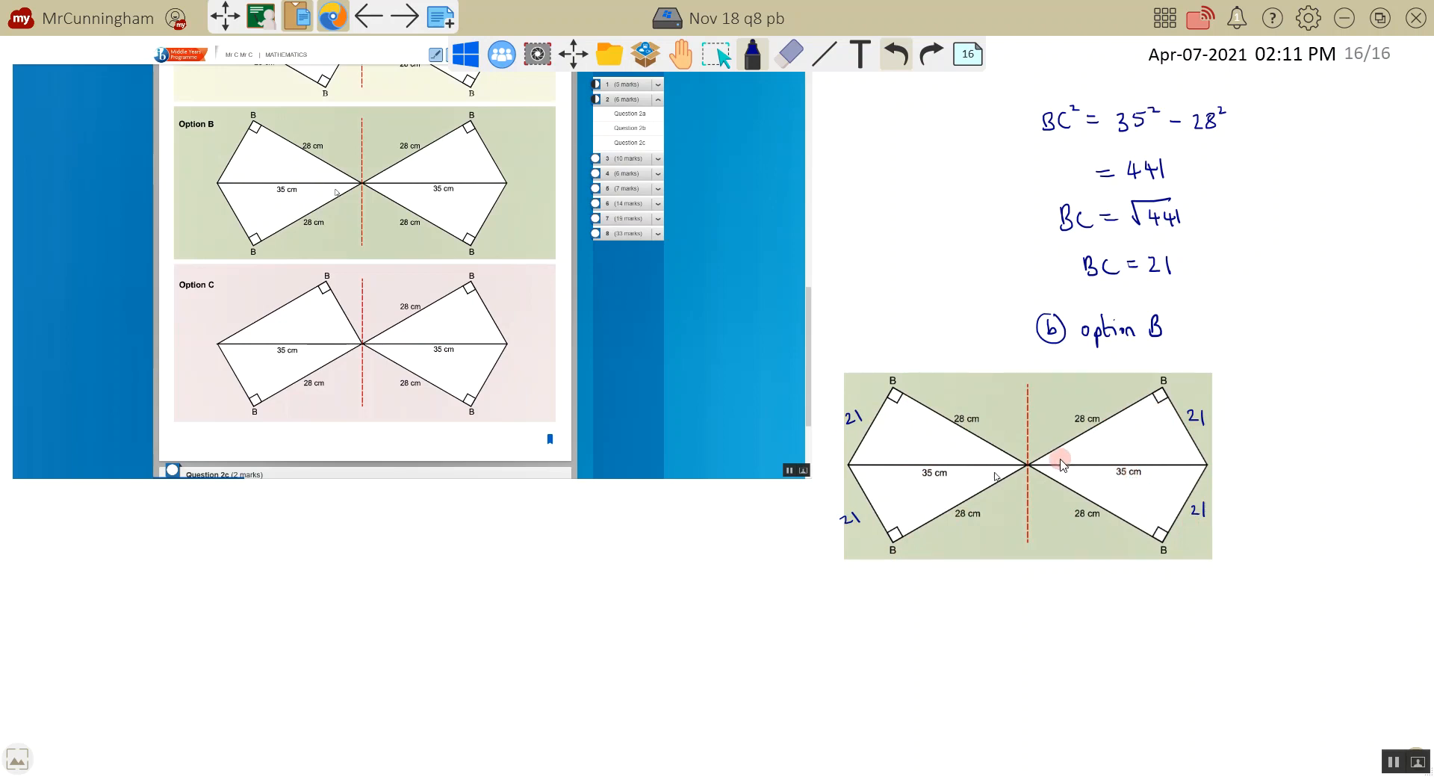
mouse_move(1042, 490)
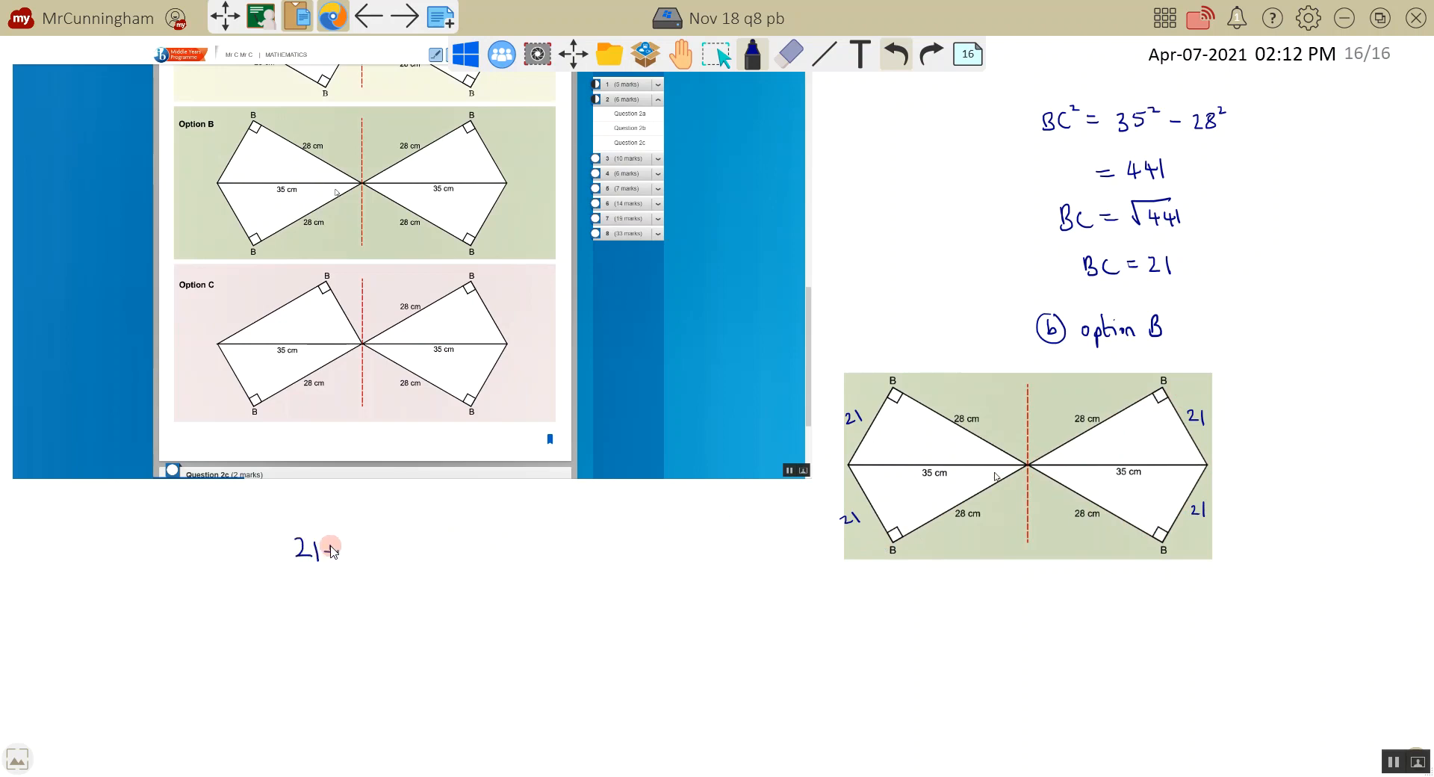
Write 21+28 below the video, bracket it and put 4 in front to form 4(21+28).
text(+28)
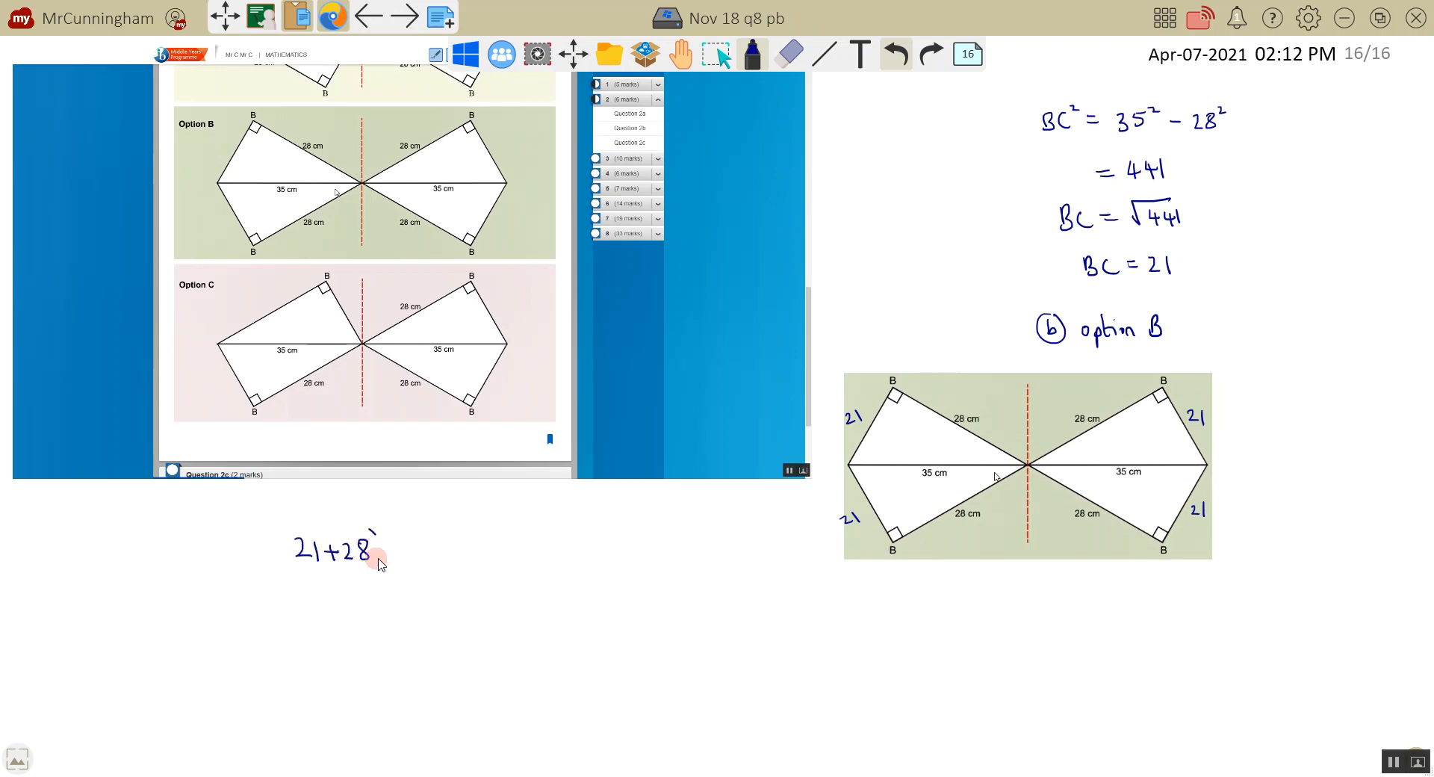
drag(289, 548, 379, 548)
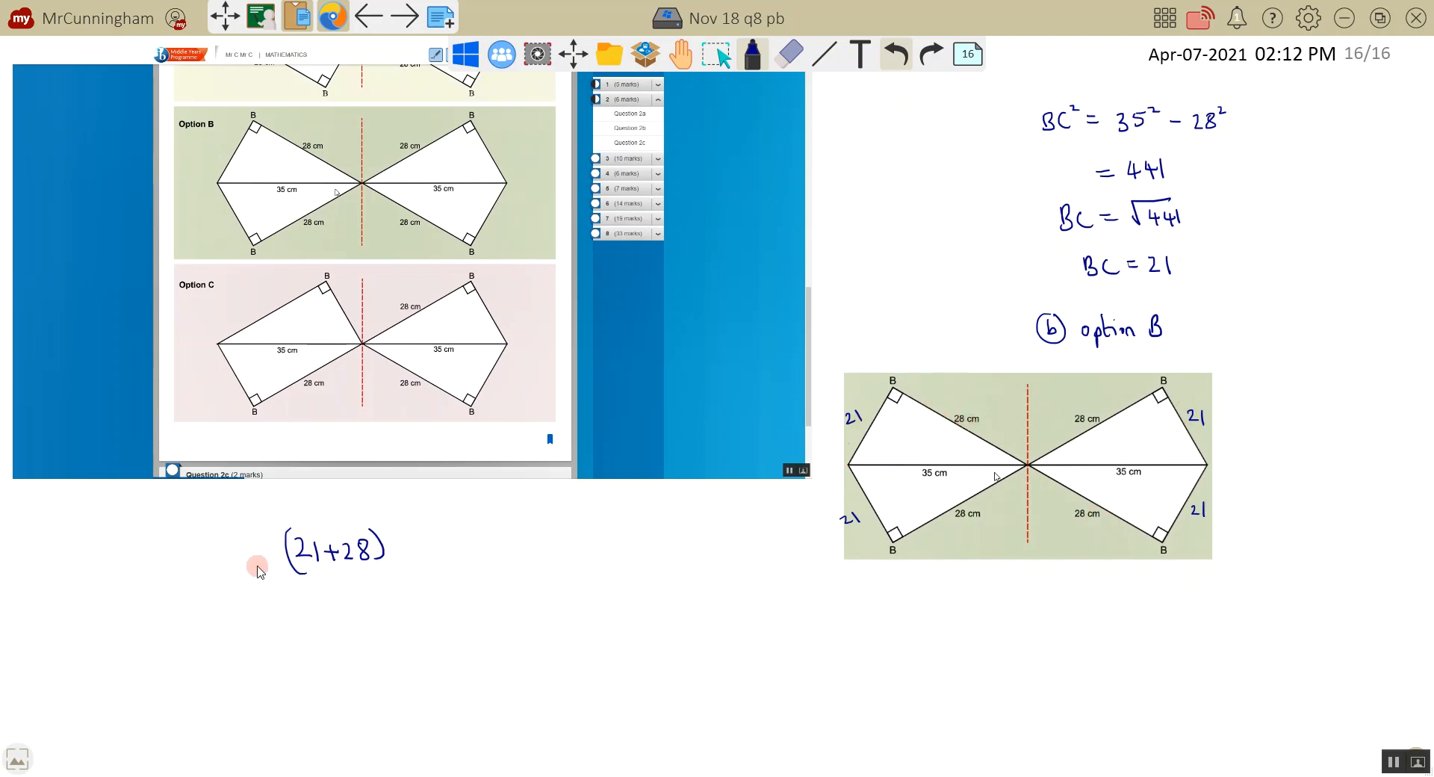
text(441)
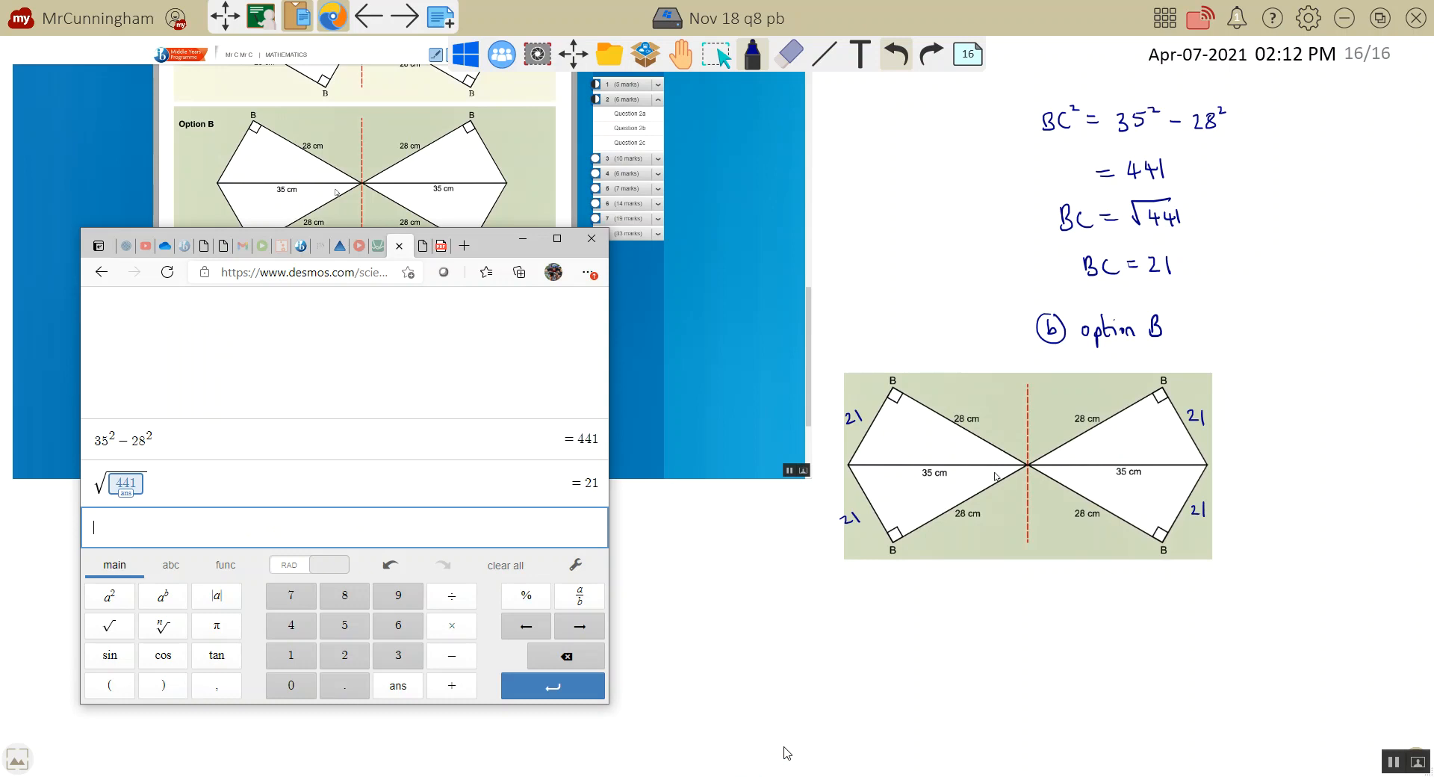
text(21 + 2)
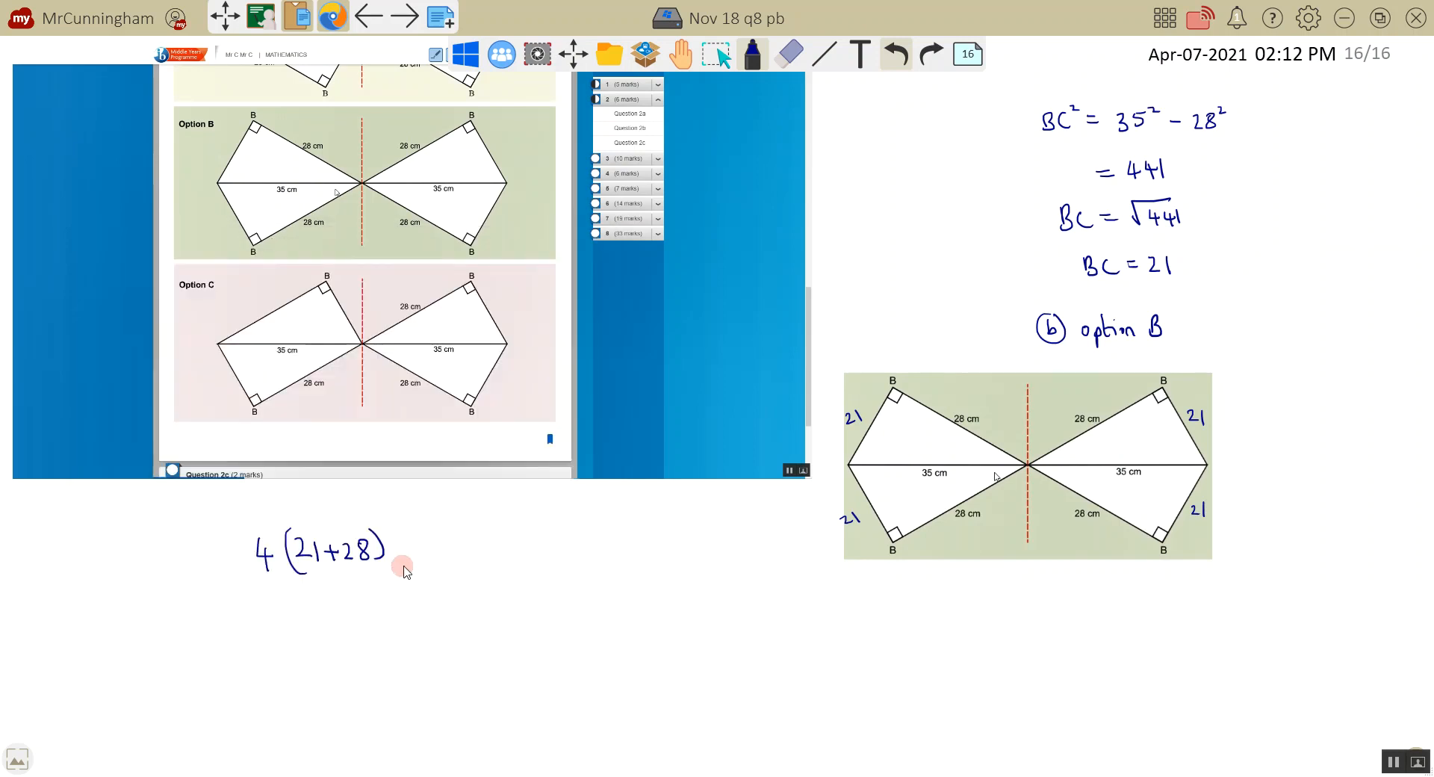
Write = 196cm after 4(21+28) to complete the perimeter.
text(= 1)
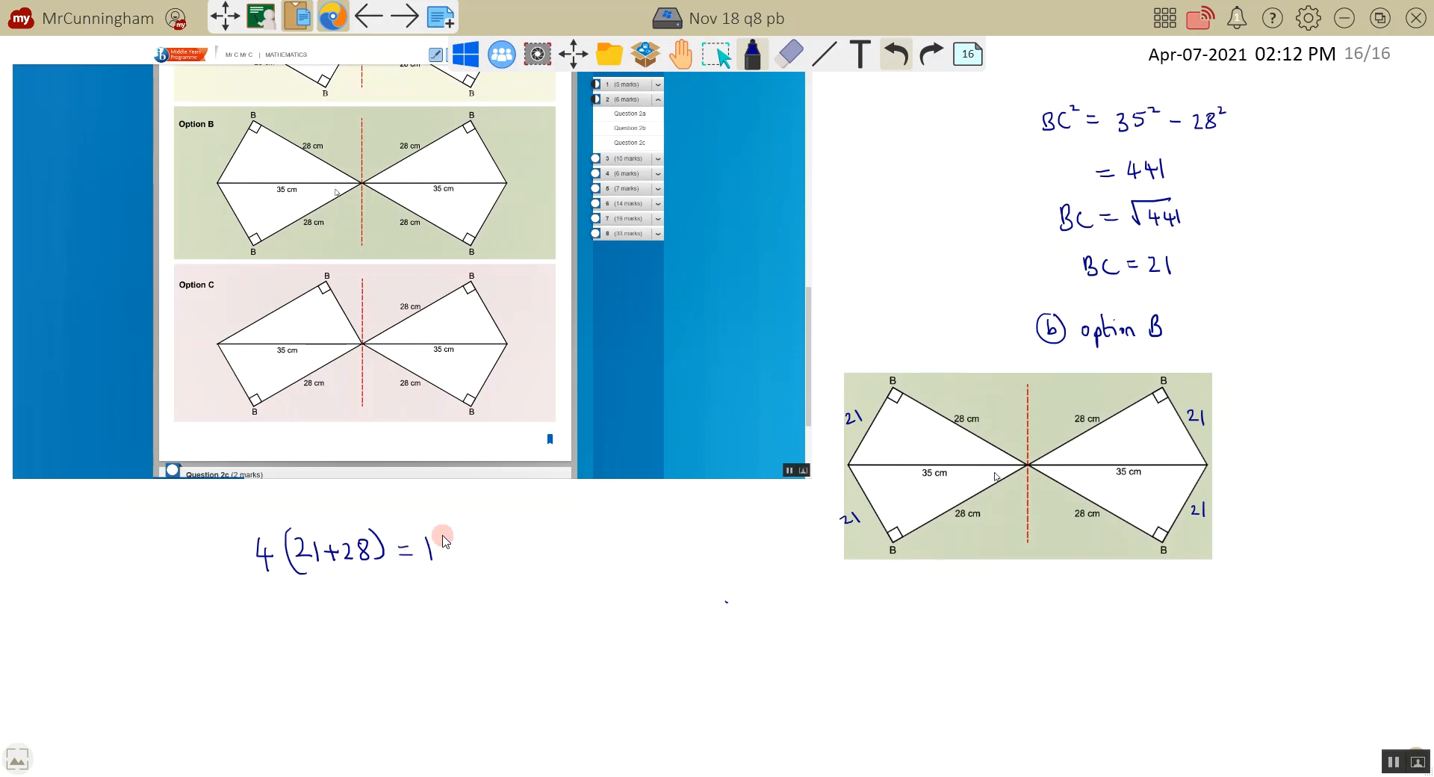
text(96cm)
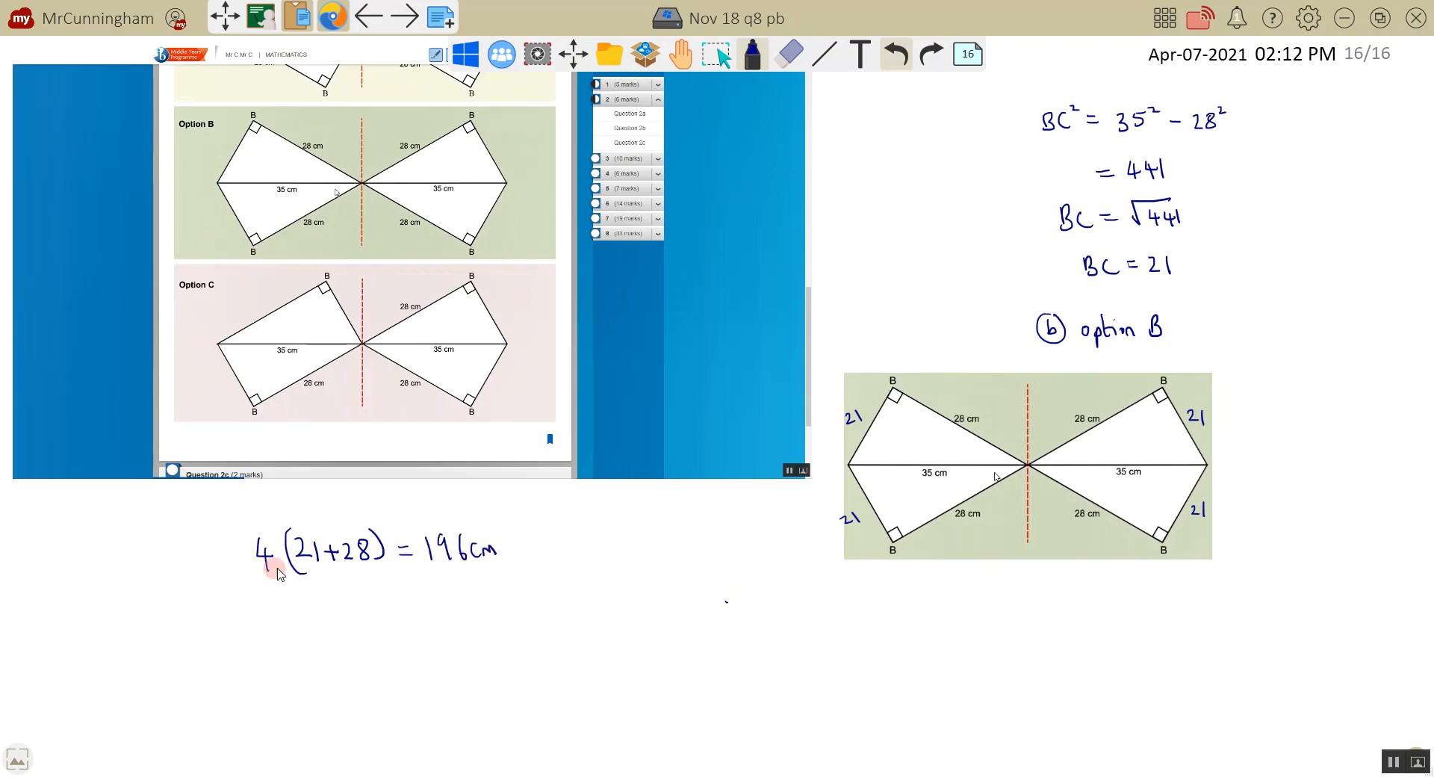